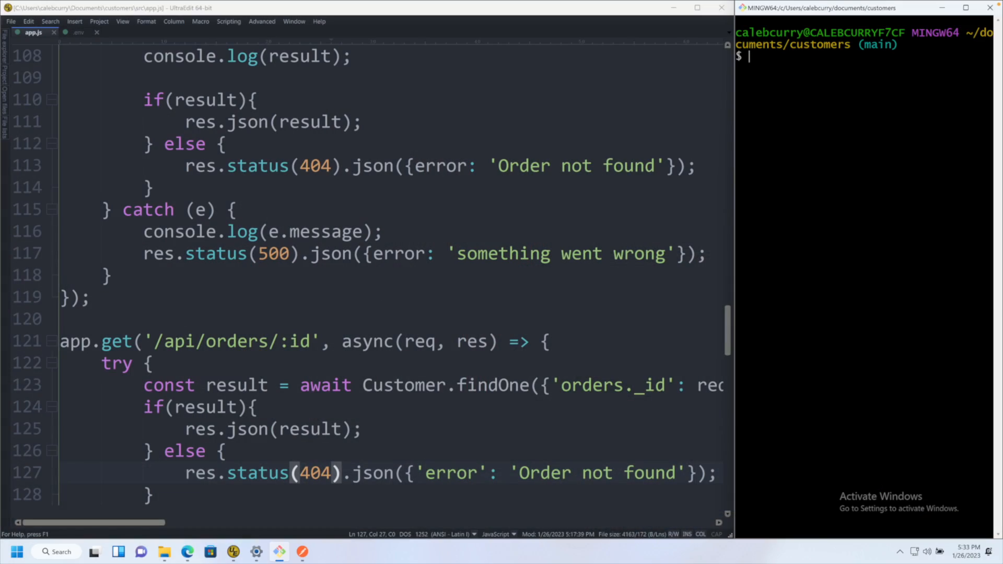
- Enter npm install -D typescript to add TypeScript as a dev dependency
type("npm install")
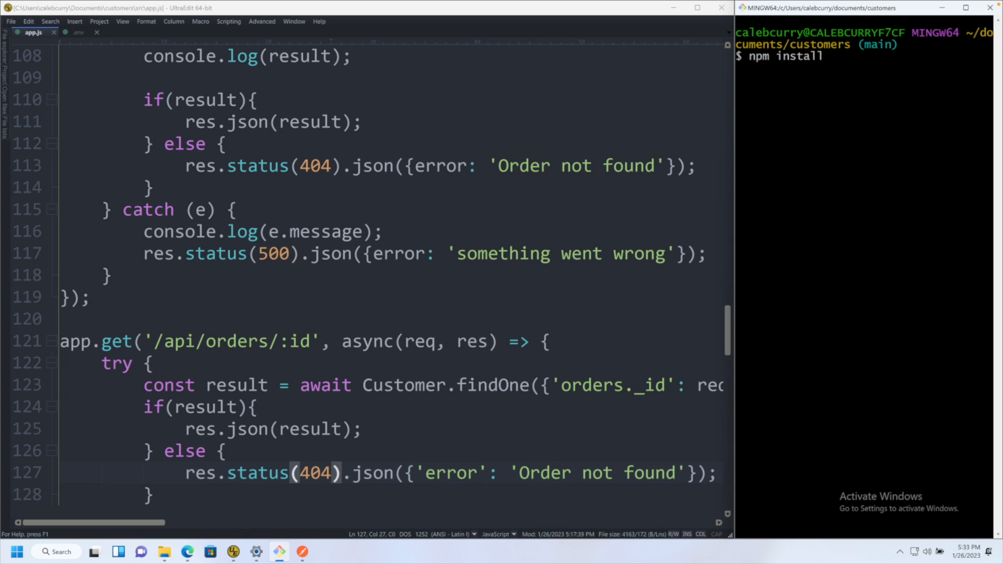
type("--")
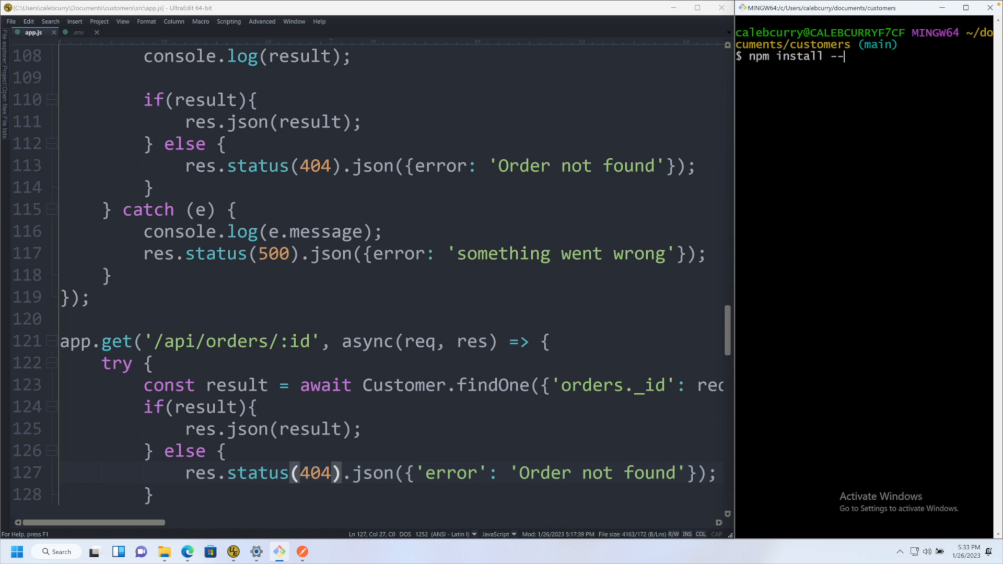
key("Backspace")
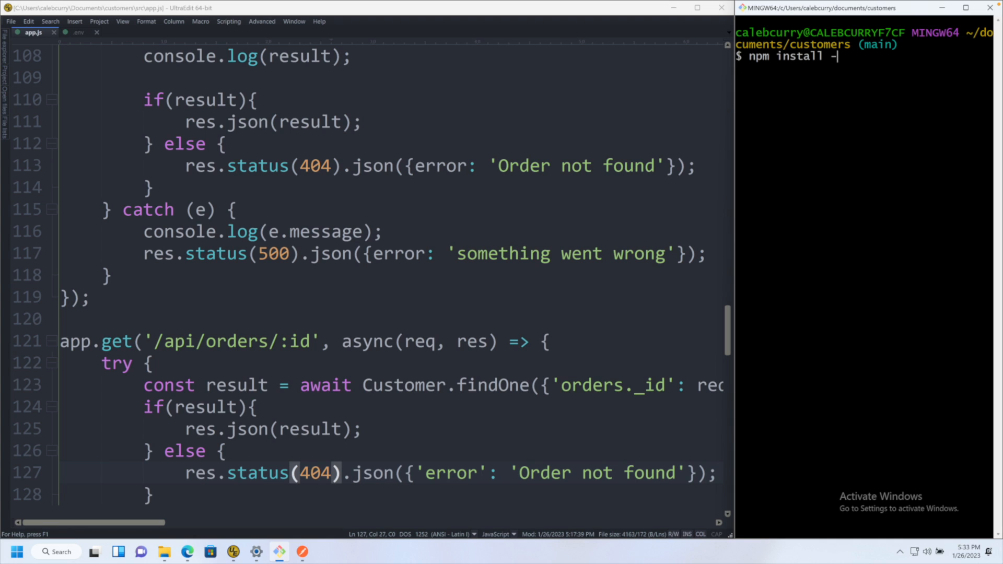
type("D")
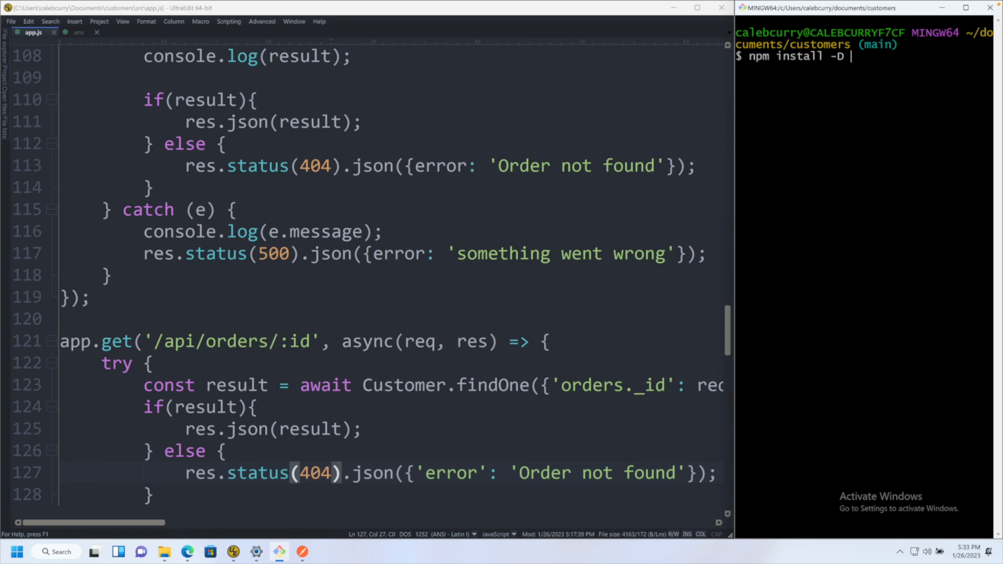
type("typescript")
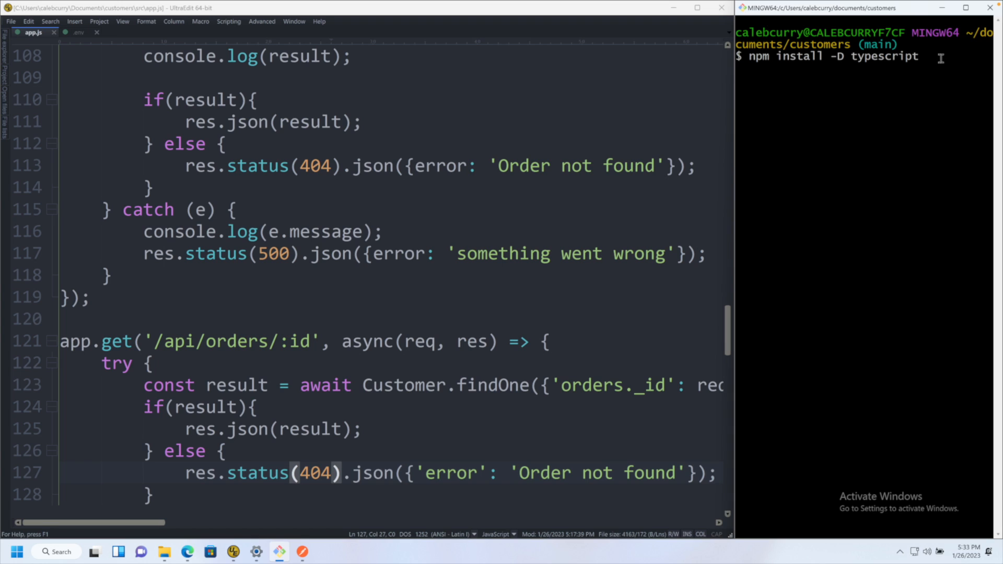
mouse_move(846, 83)
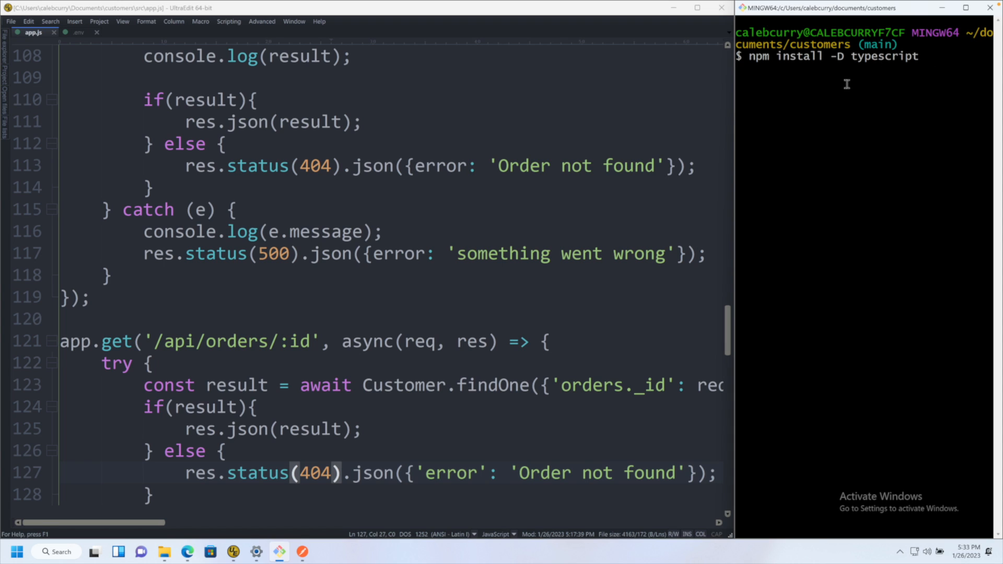
mouse_move(940, 87)
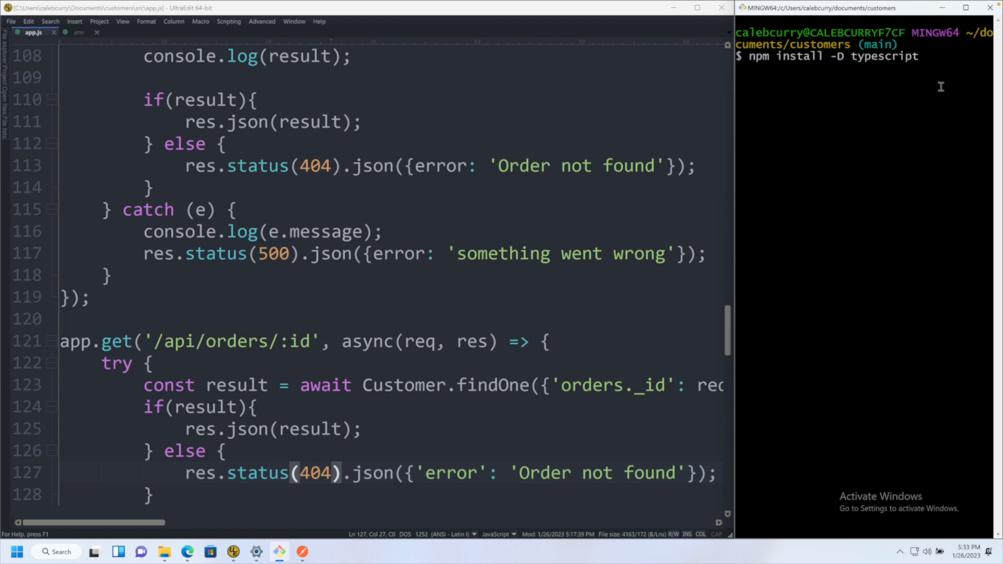
left_click(133, 32)
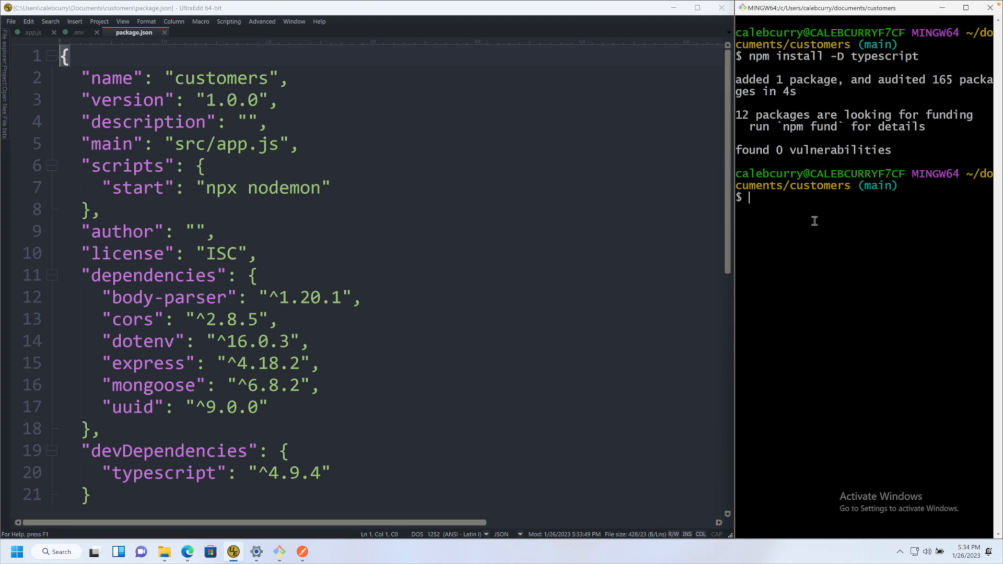
- Install TypeScript globally with npm install -g typescript, then run tsc
type("np")
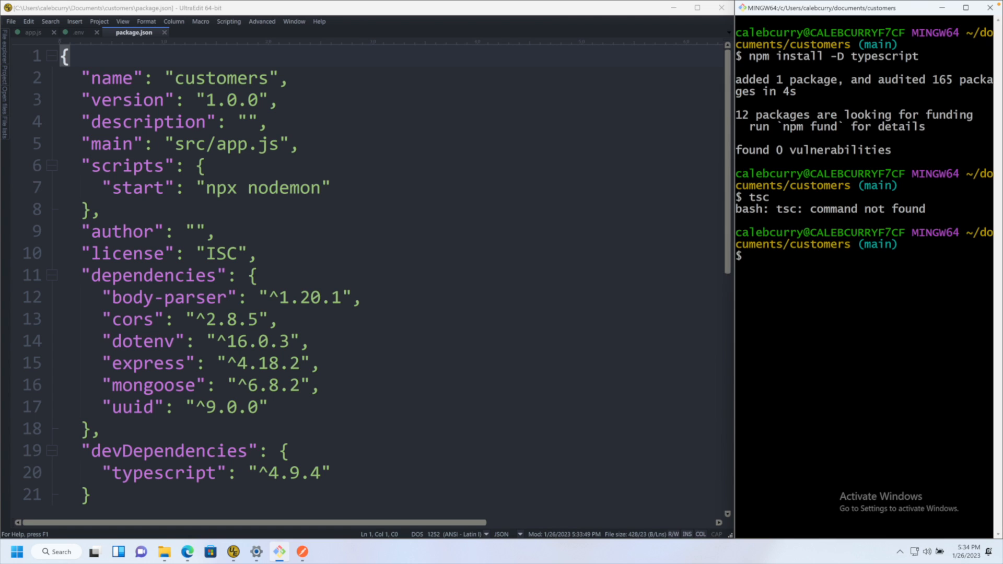
type("np")
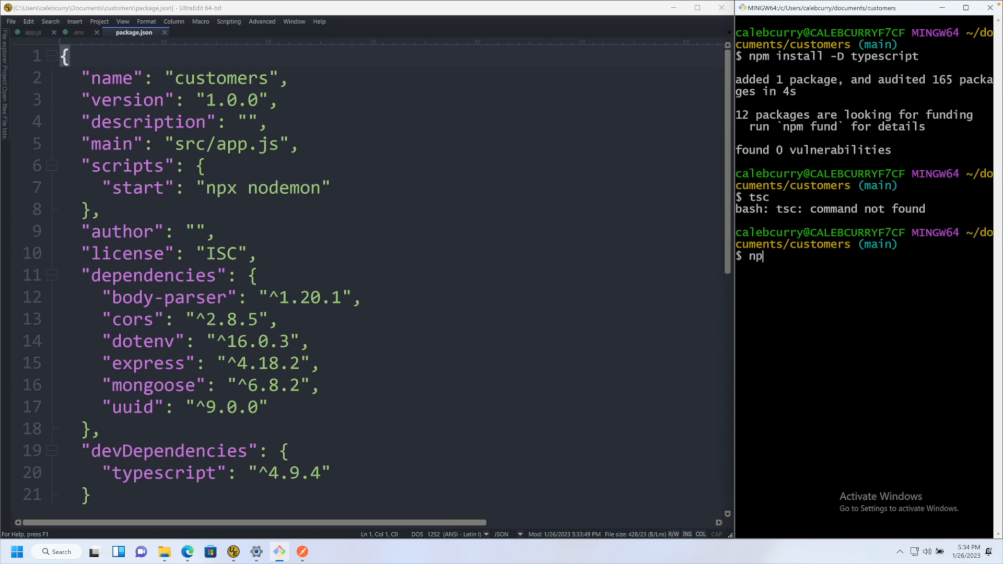
type("m install")
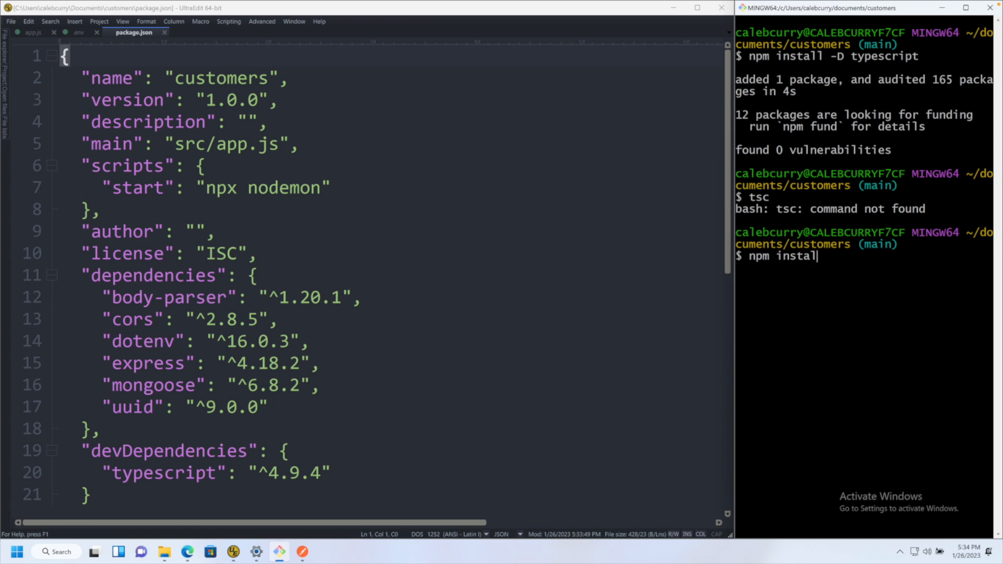
type("-g")
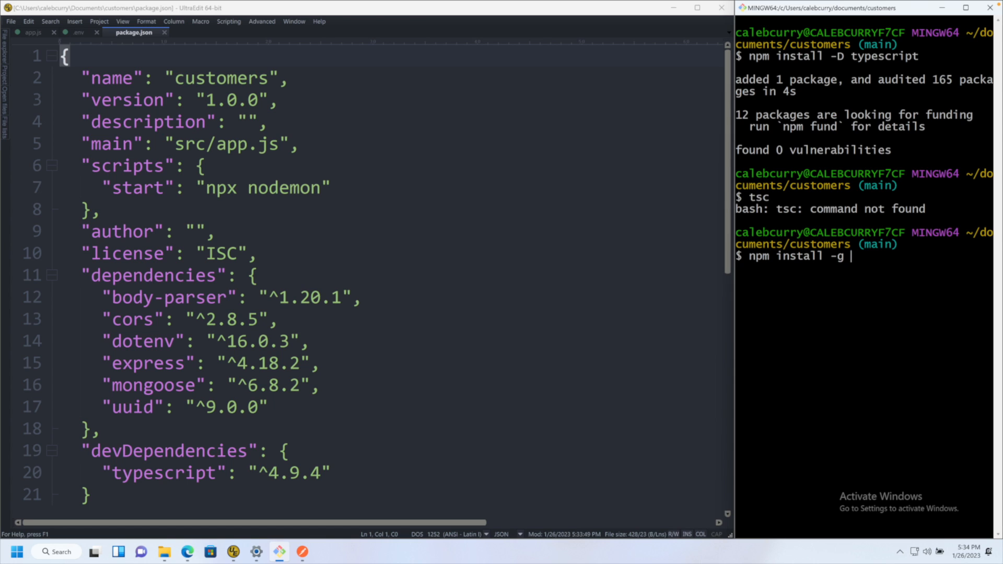
type("typescript")
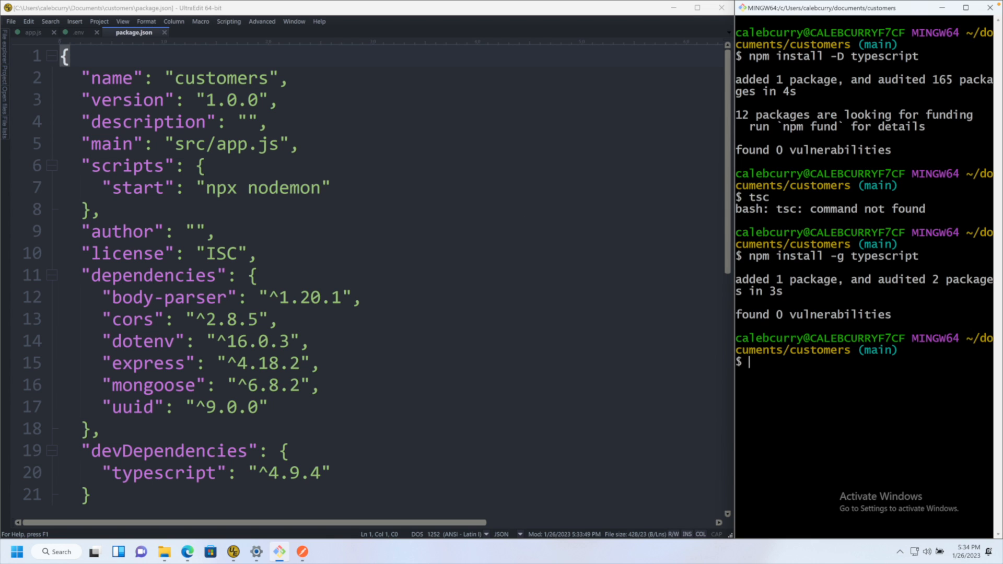
type("tsc")
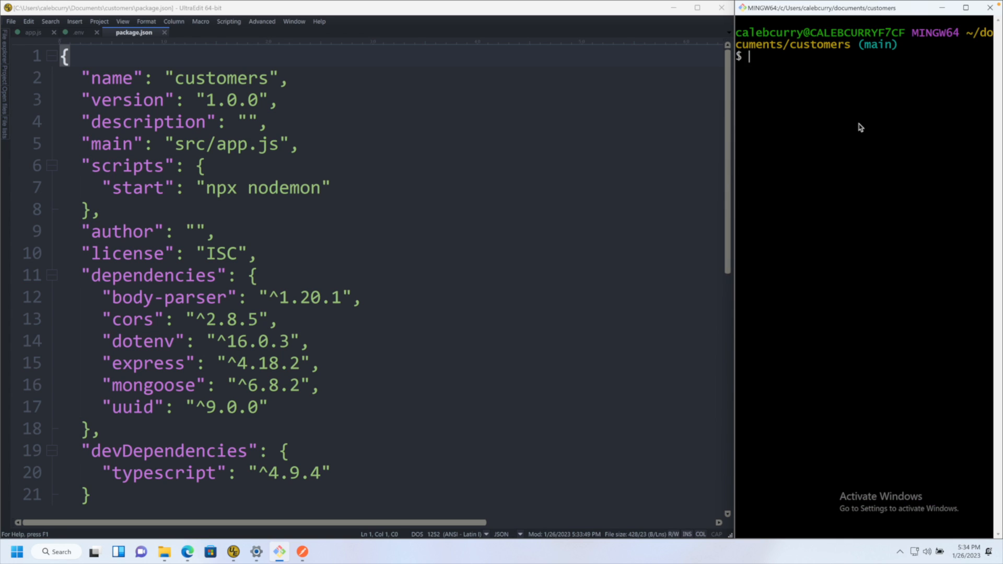
- Run tsc --init to generate tsconfig.json and return to the editor
type("tsc --init")
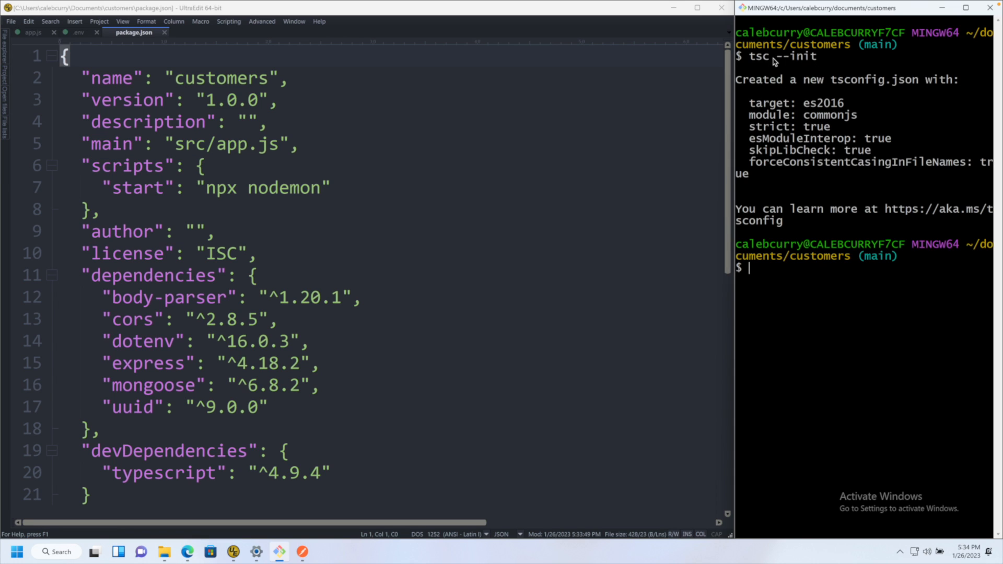
mouse_move(826, 66)
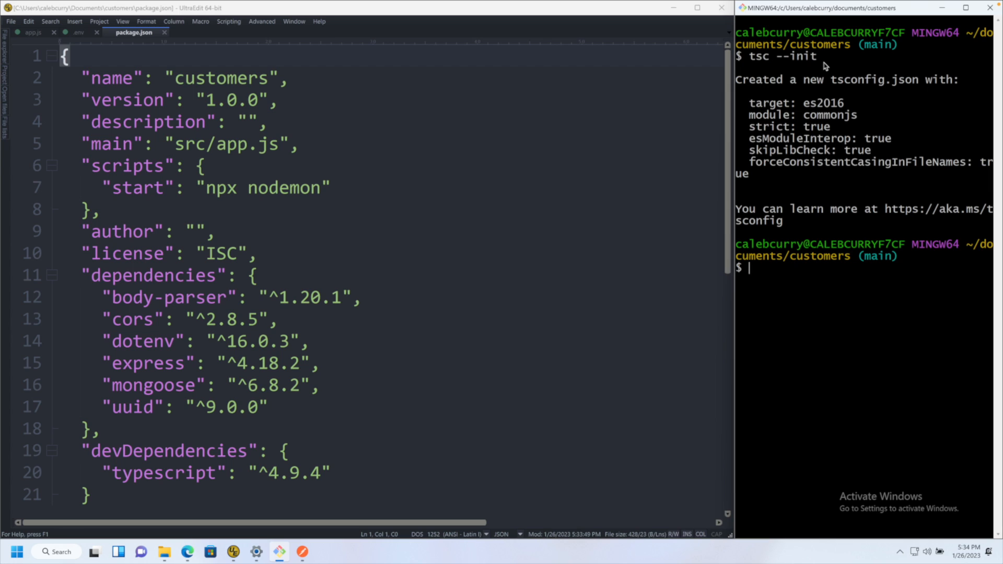
mouse_move(879, 88)
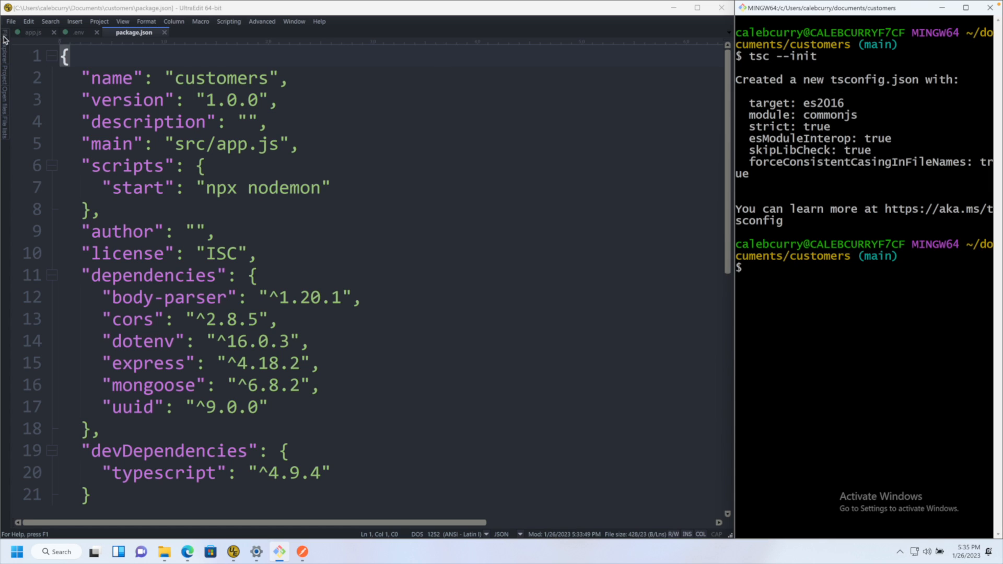
mouse_move(886, 75)
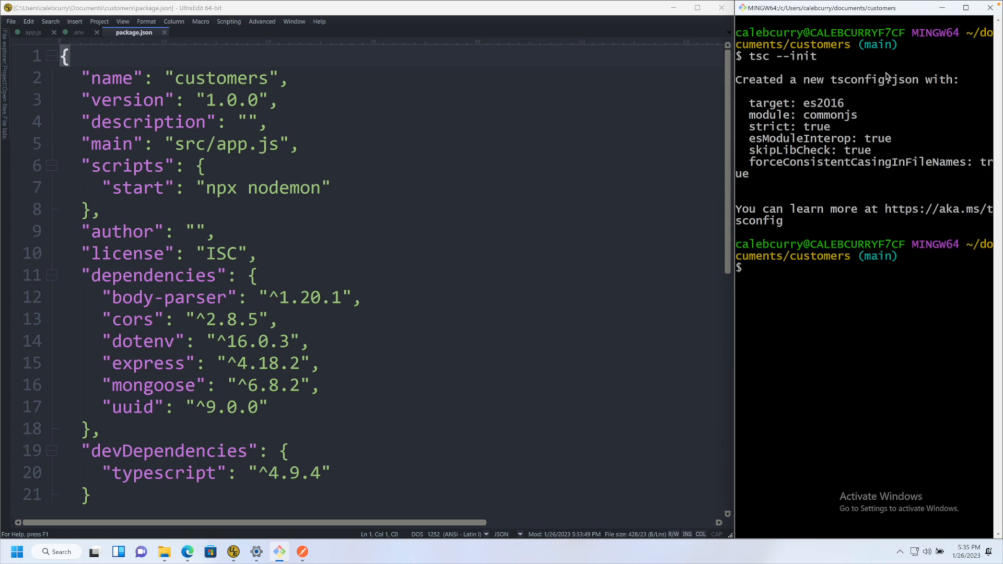
mouse_move(902, 131)
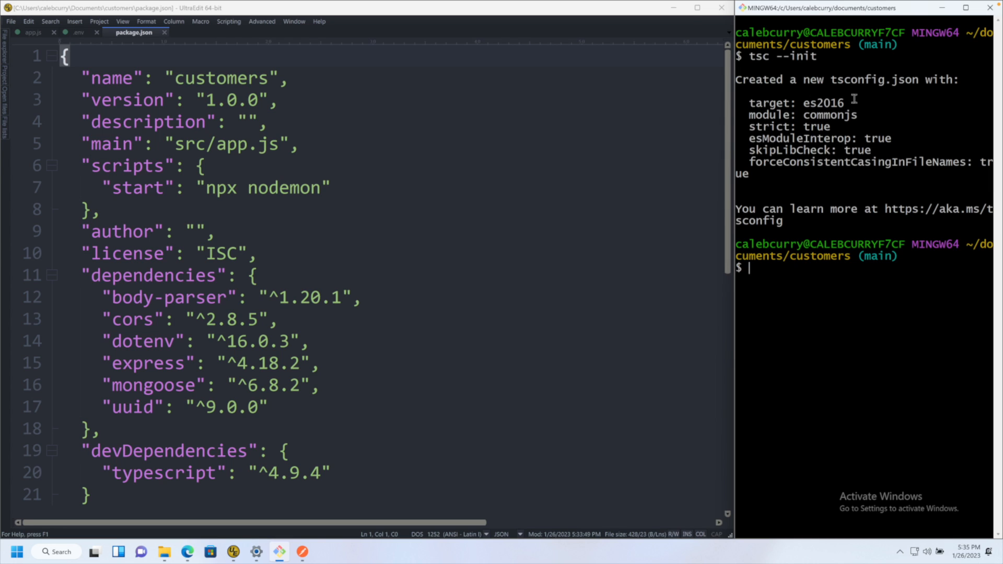
mouse_move(776, 154)
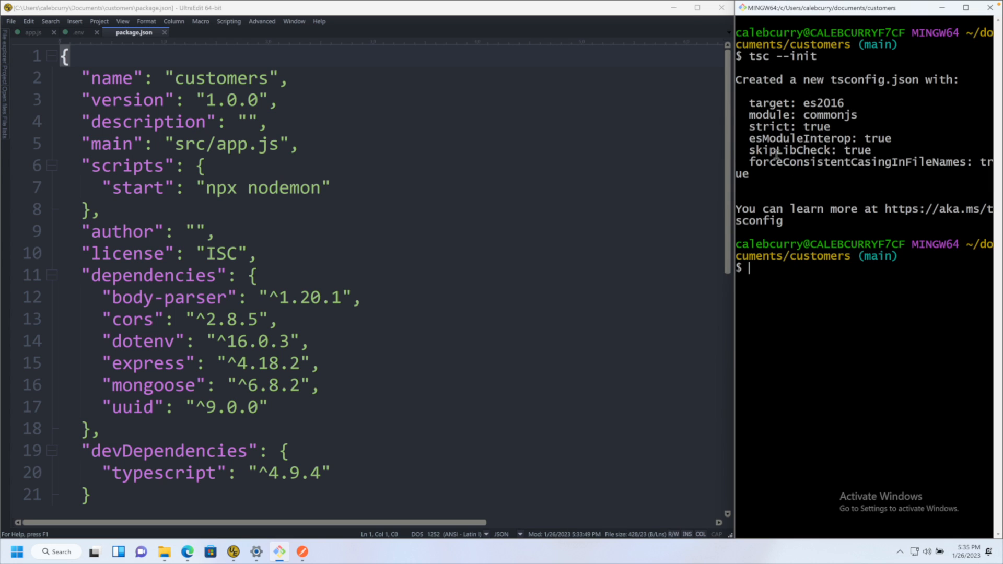
mouse_move(847, 115)
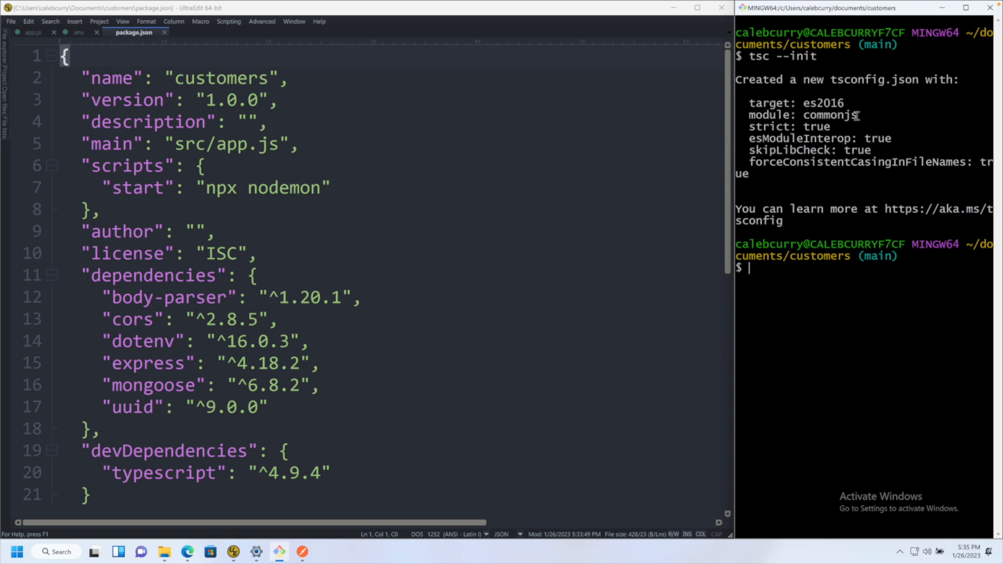
left_click(200, 33)
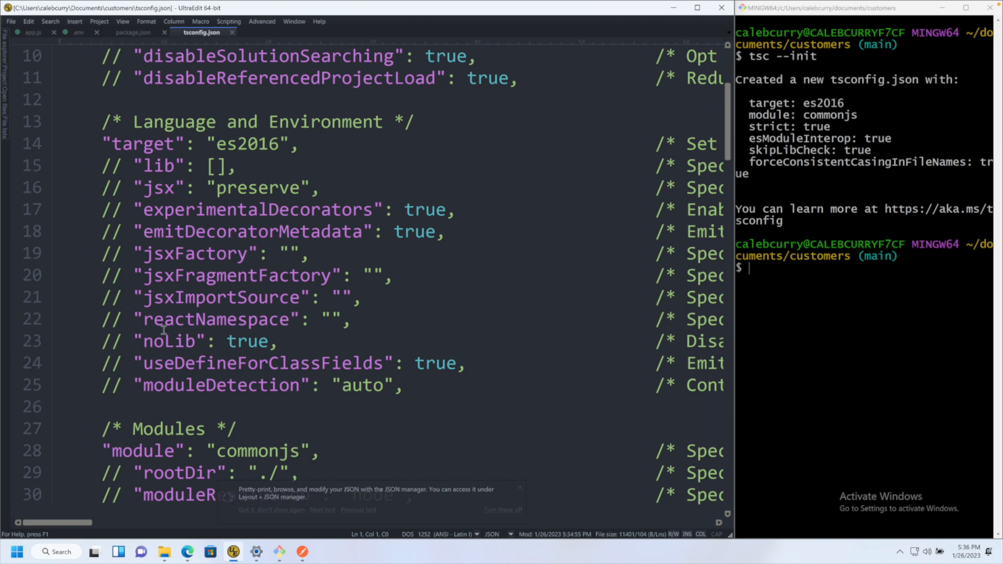
mouse_move(144, 300)
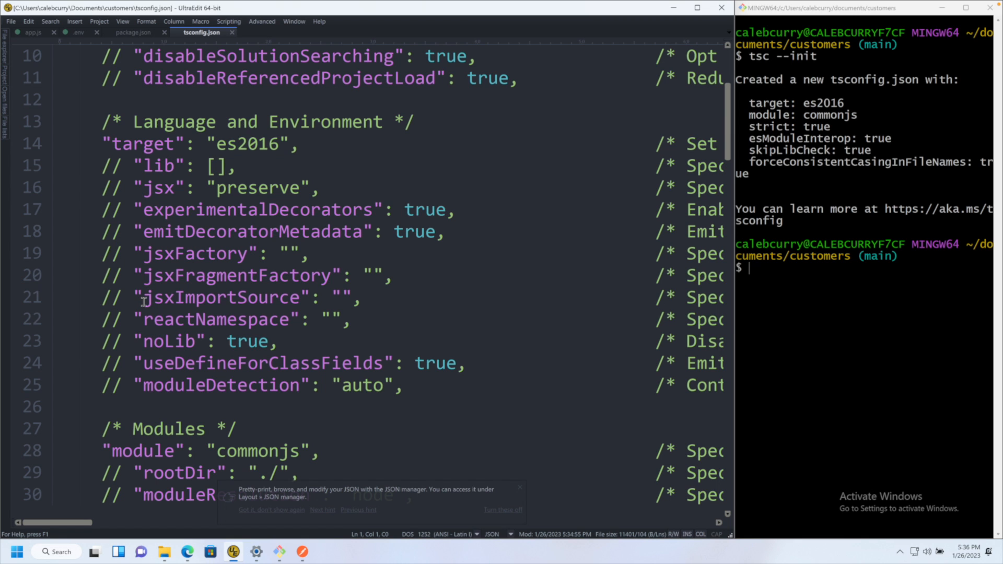
- Scroll tsconfig.json down to the Modules section showing module commonjs
scroll("down", 3)
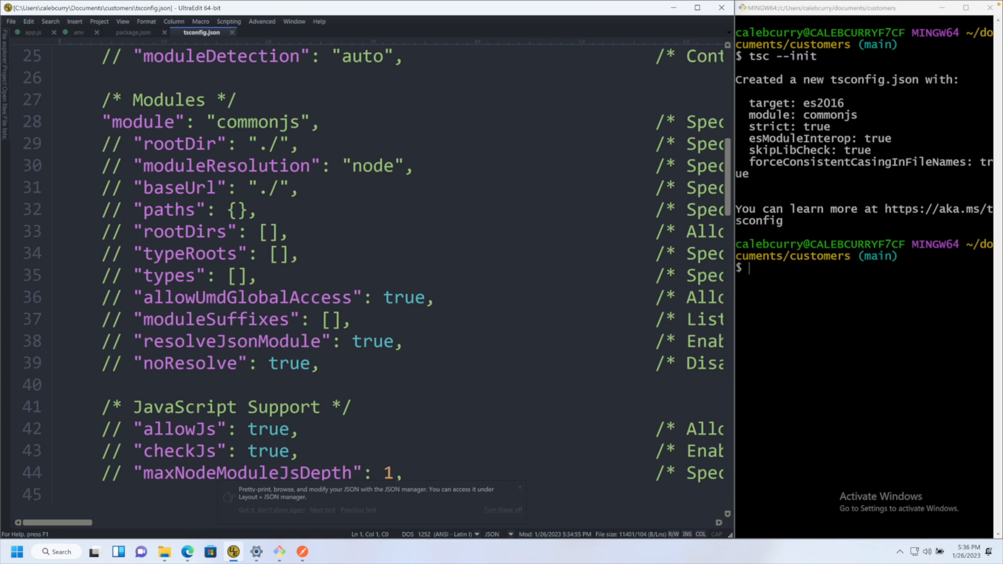
mouse_move(843, 300)
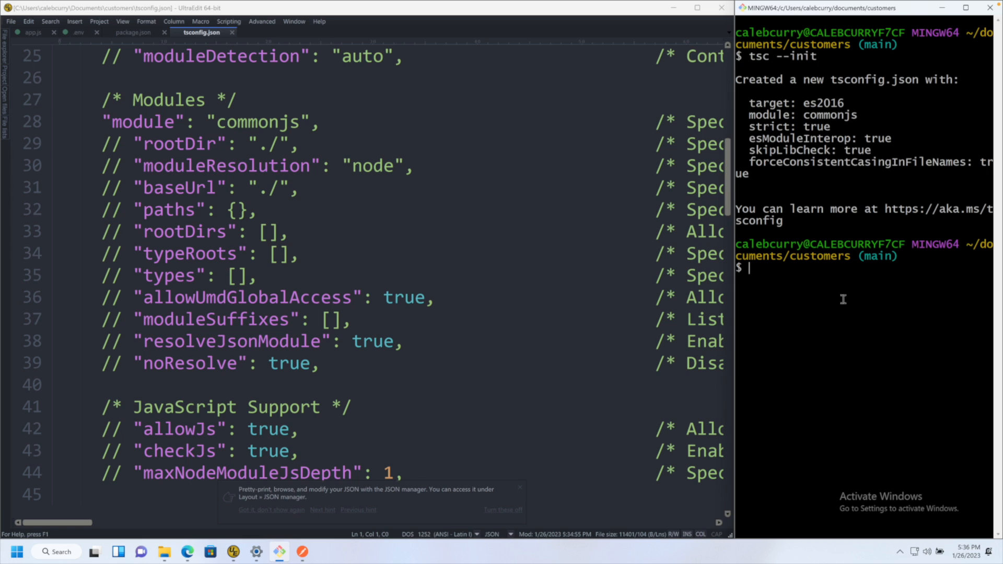
- Run tsc src/index.js, which fails with error TS6504 suggesting allowJs
type("tsc")
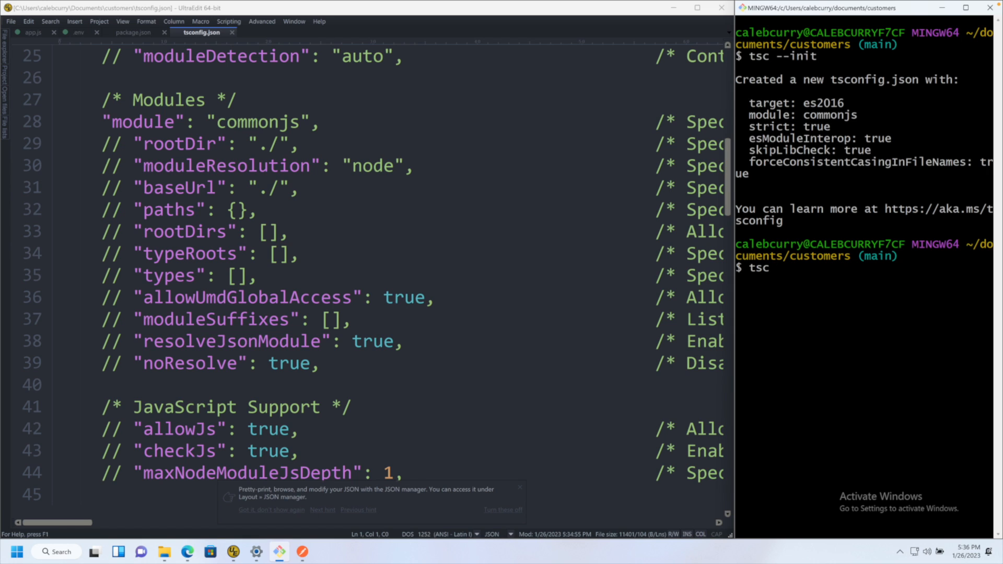
type("src/")
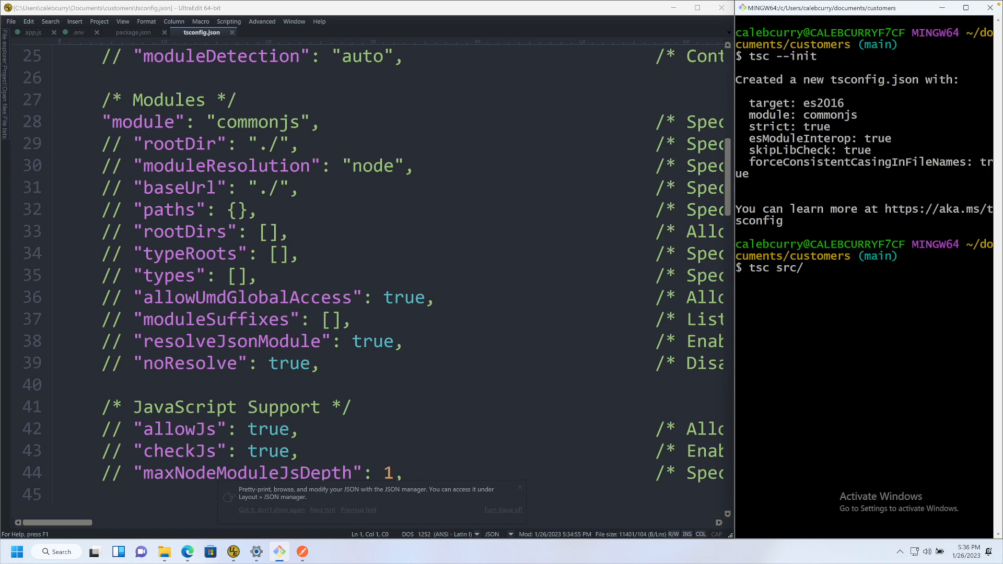
type("index")
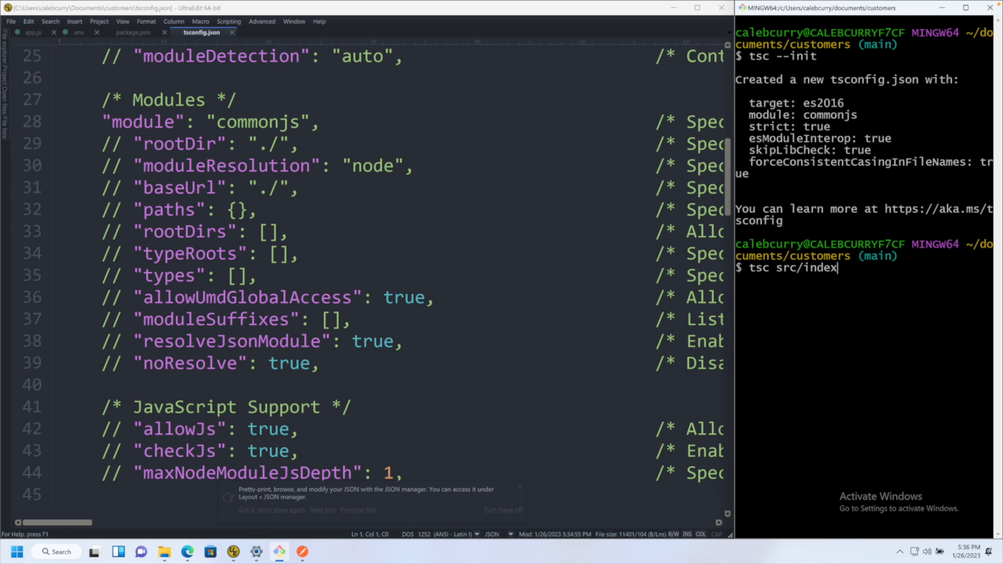
type(".js")
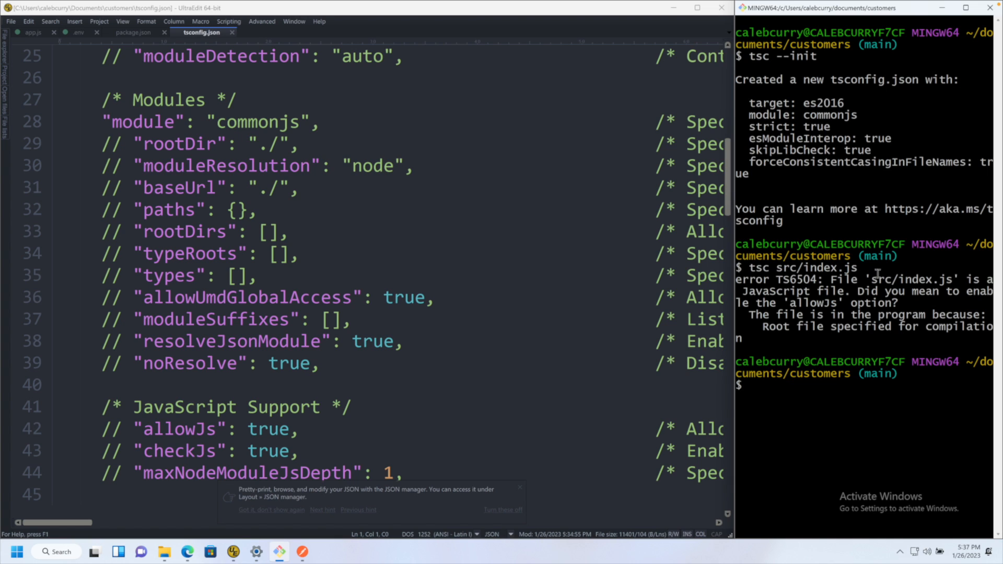
mouse_move(968, 289)
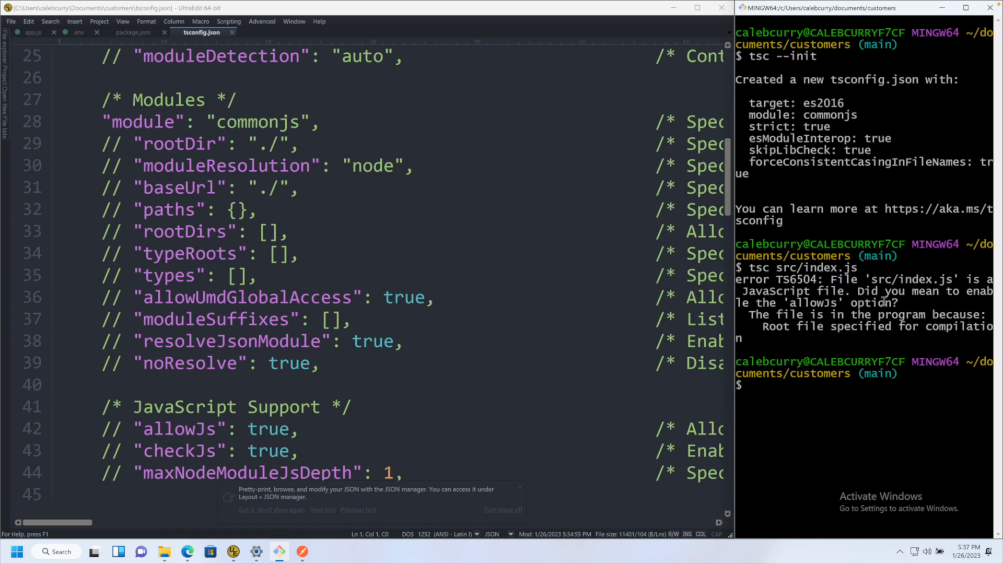
mouse_move(874, 416)
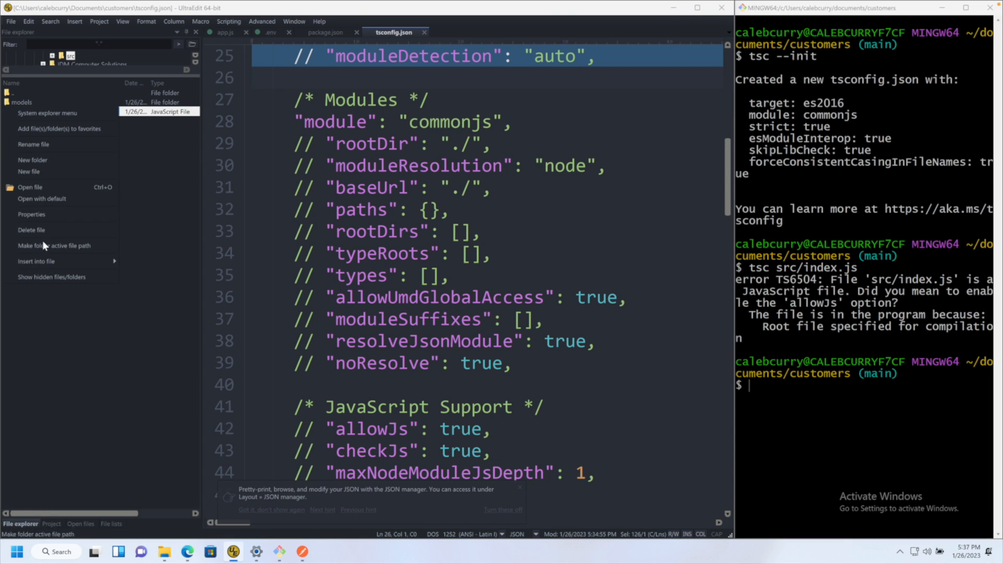
- Rename src/app.js to app.ts and retry tsc src/index.js
left_click(22, 112)
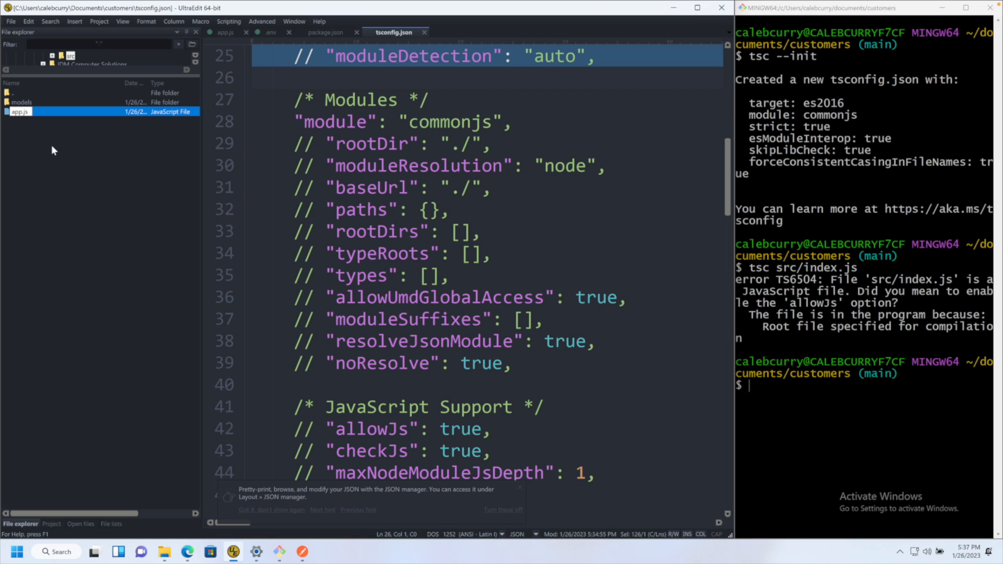
double_click(19, 111)
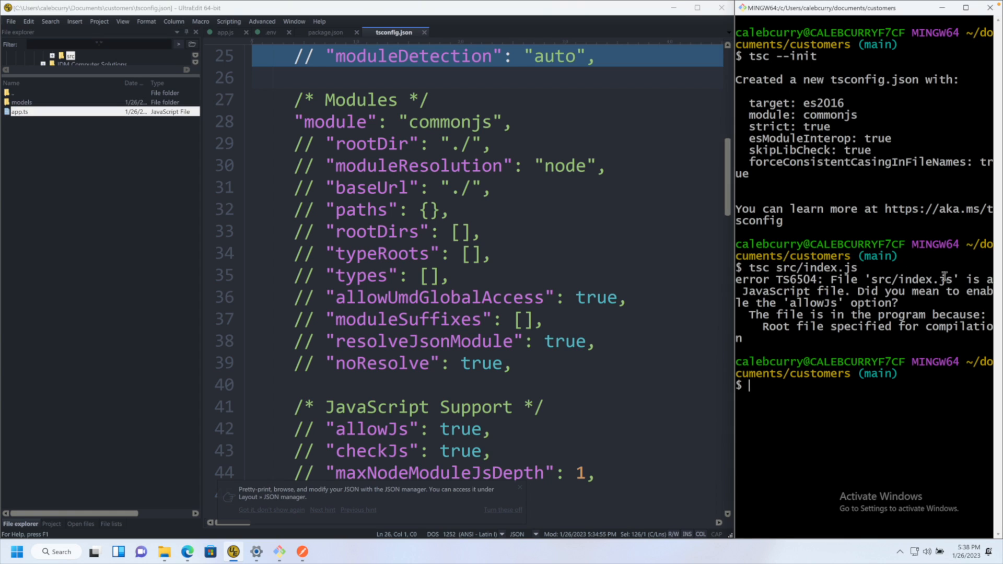
type("tsc src/index.js")
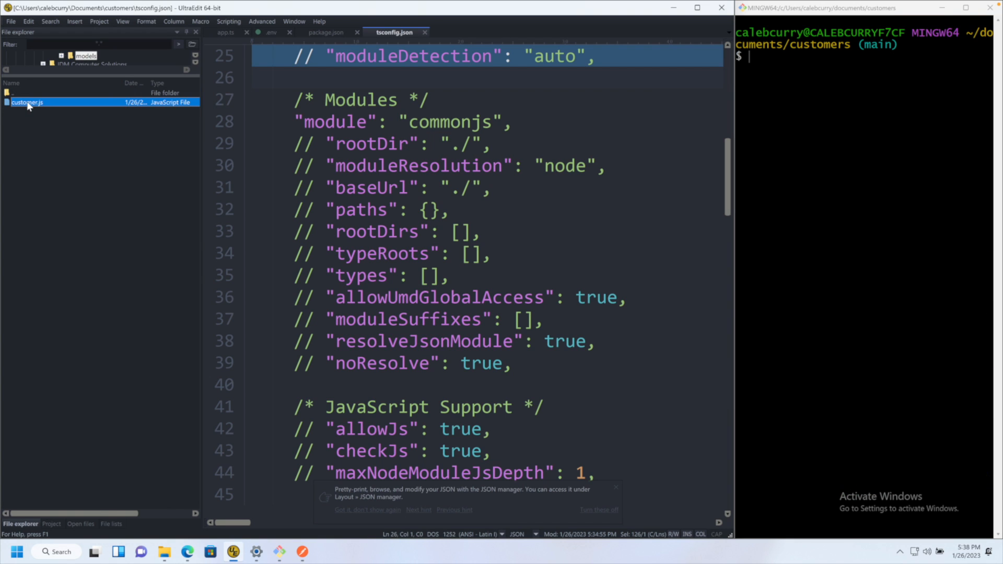
- Rename models/customer.js to customer.ts and begin a new tsc src/ command
right_click(26, 102)
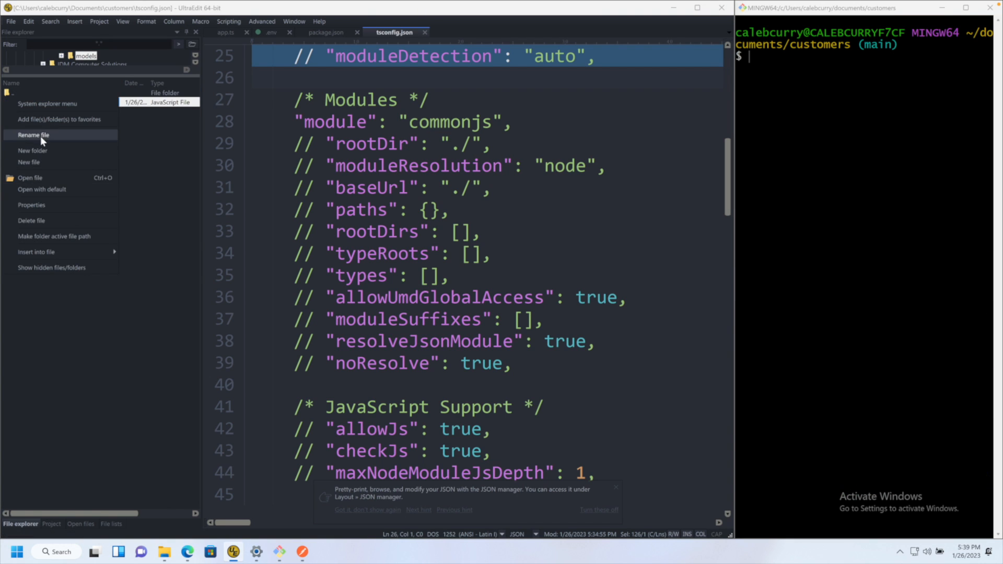
left_click(32, 134)
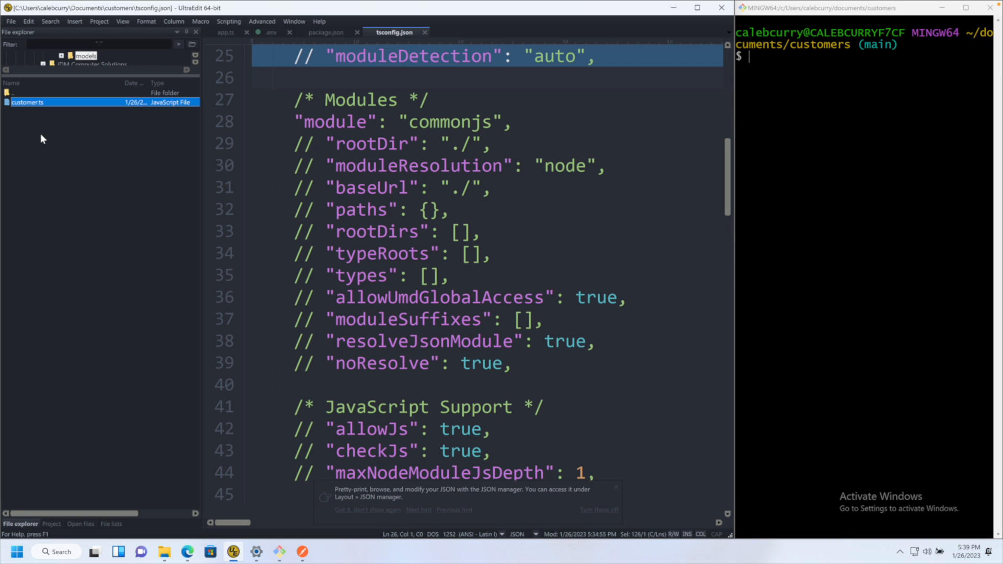
type("tsc")
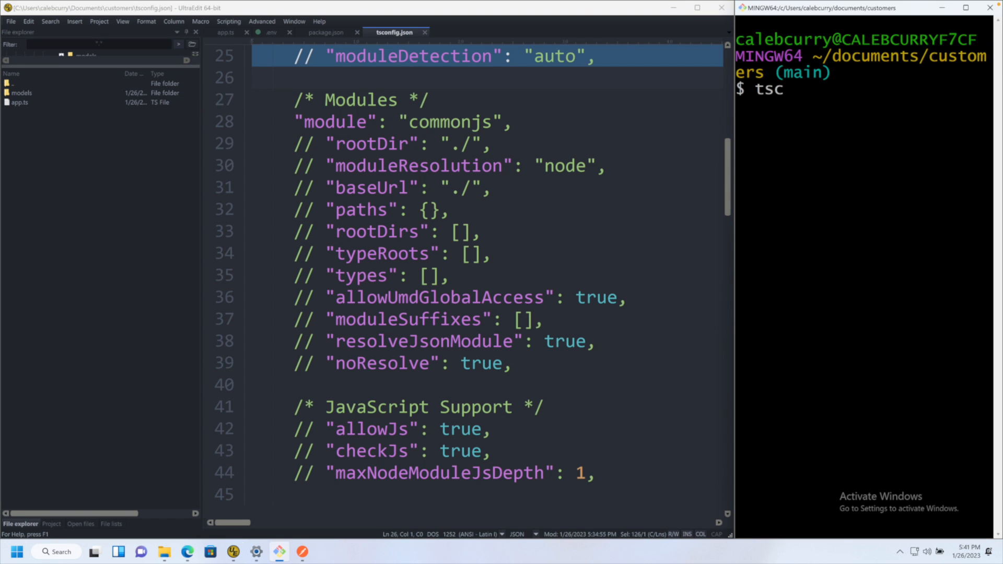
type("src/")
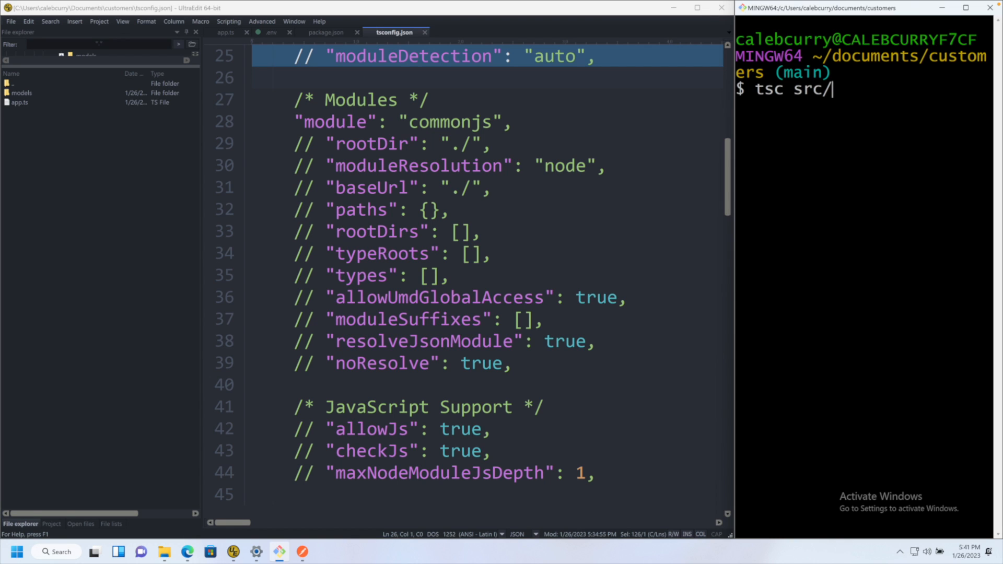
- Compile with tsc src/app.ts, inspect the generated app.js, and return to app.ts
type("app.ts")
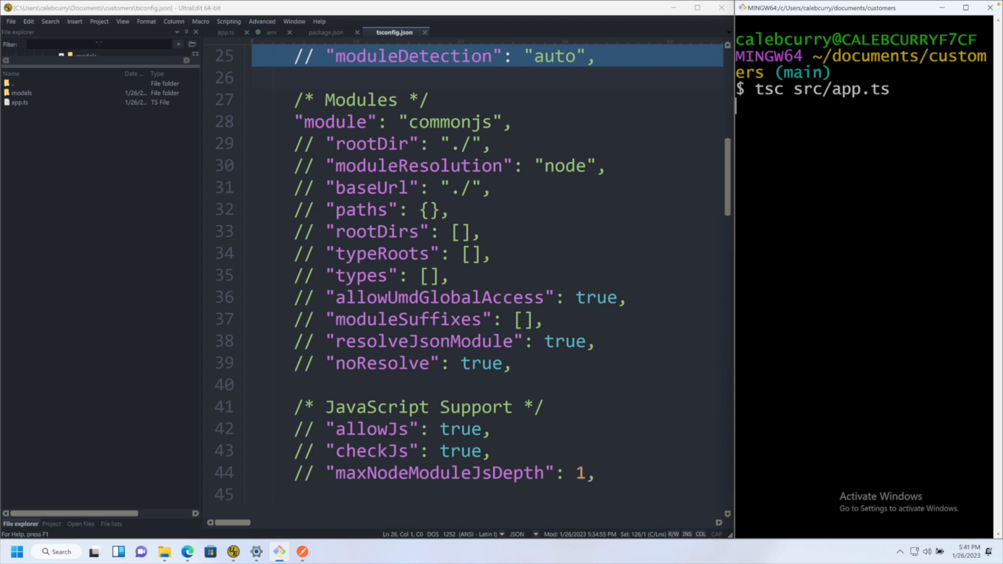
left_click(19, 102)
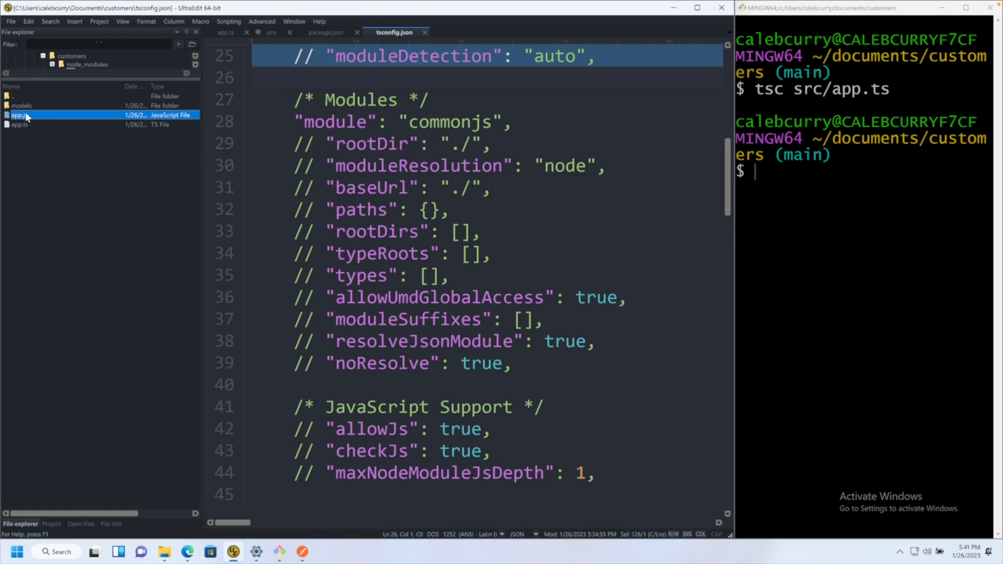
mouse_move(29, 122)
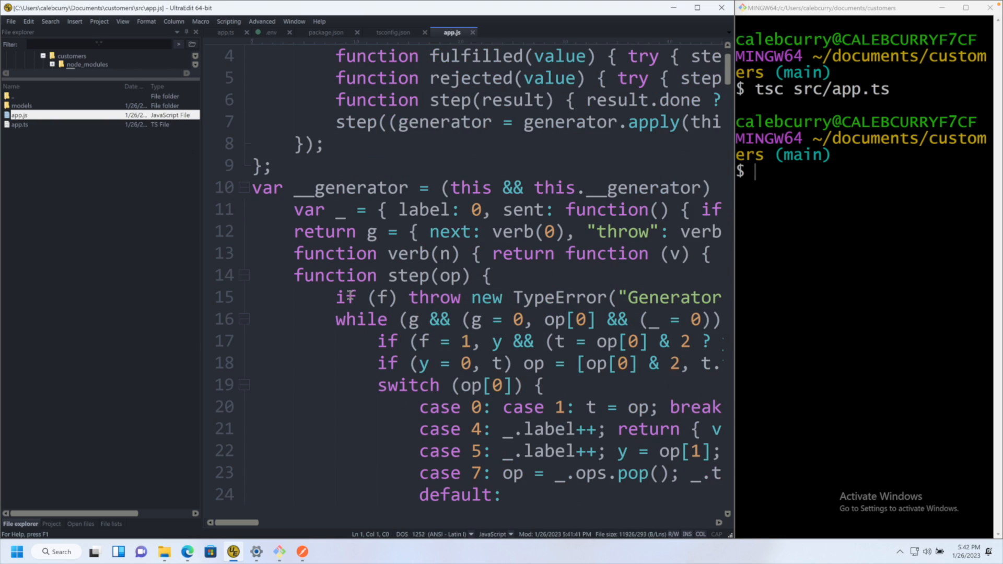
scroll("down", 3)
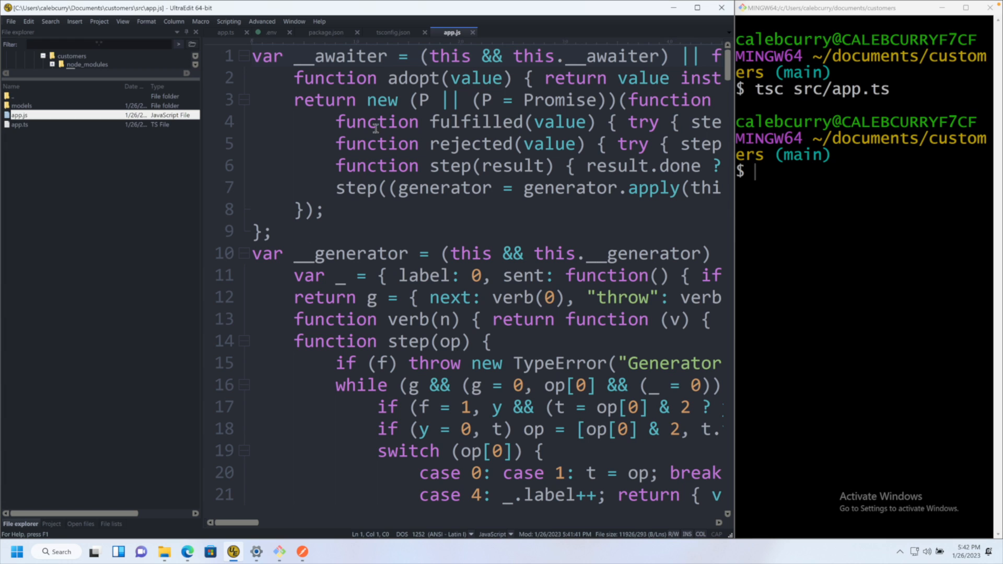
left_click(20, 125)
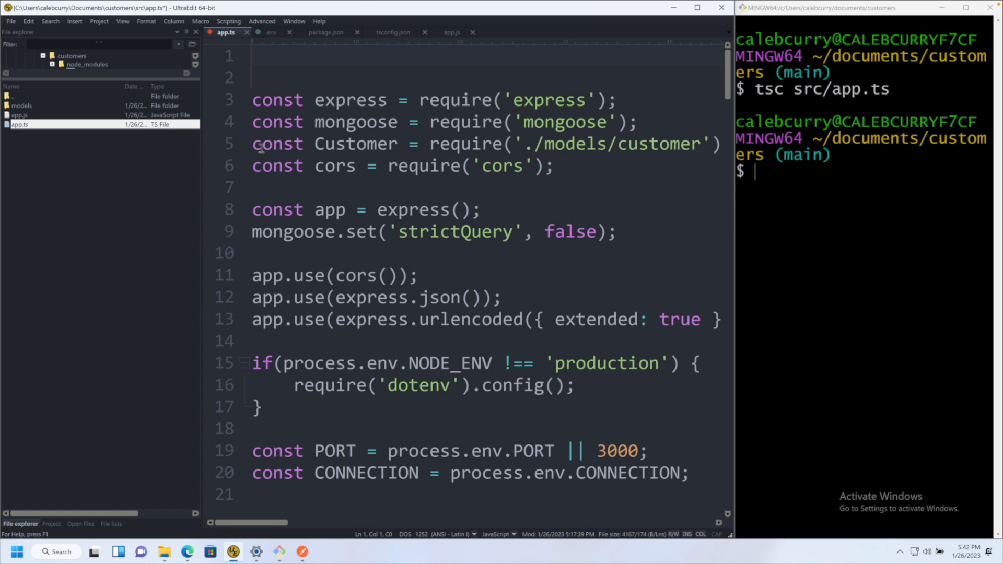
type("// @ts")
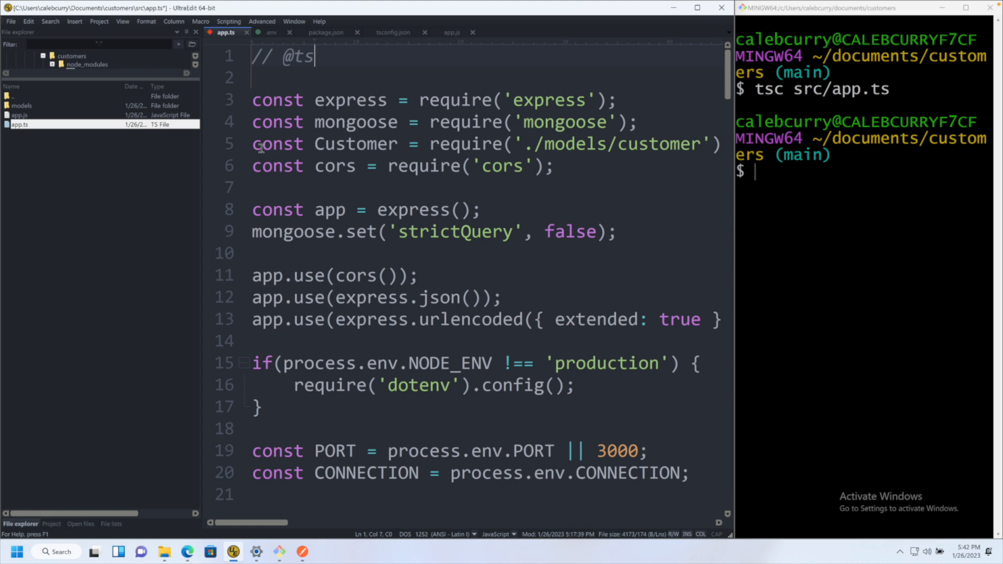
type("-nocheck")
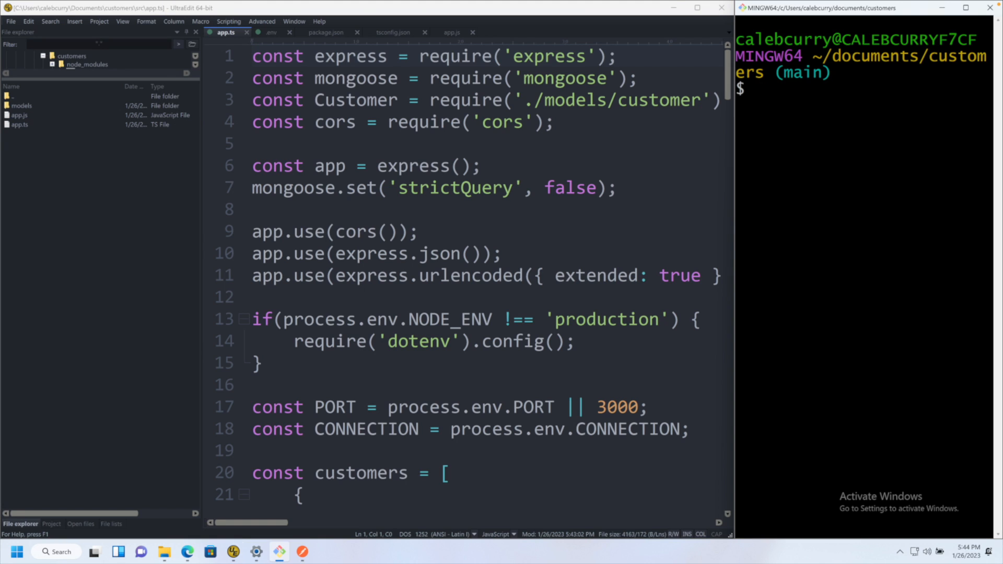
- Compile the project with tsc -p tsconfig.json, which reports many type errors
type("tsc -p")
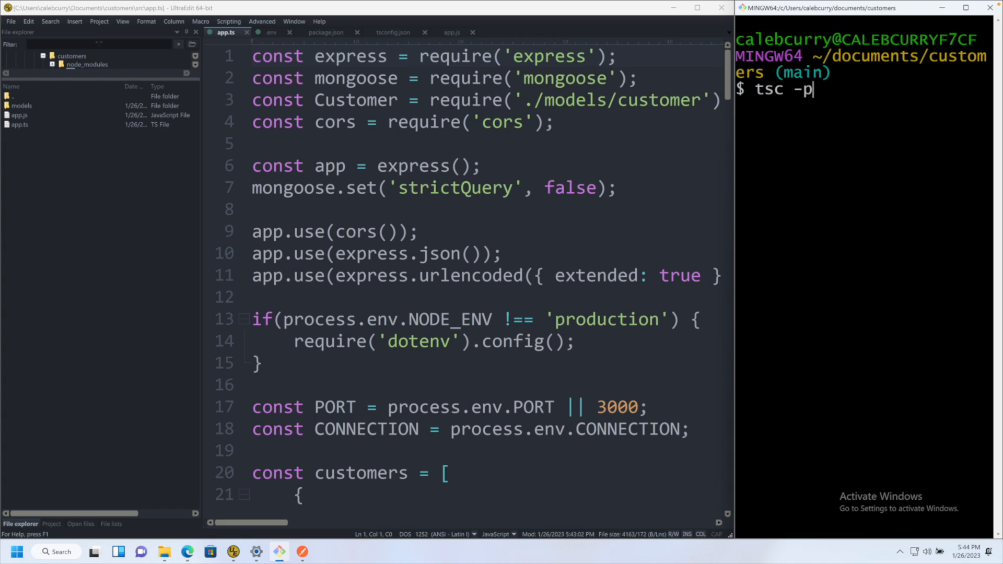
type("ts")
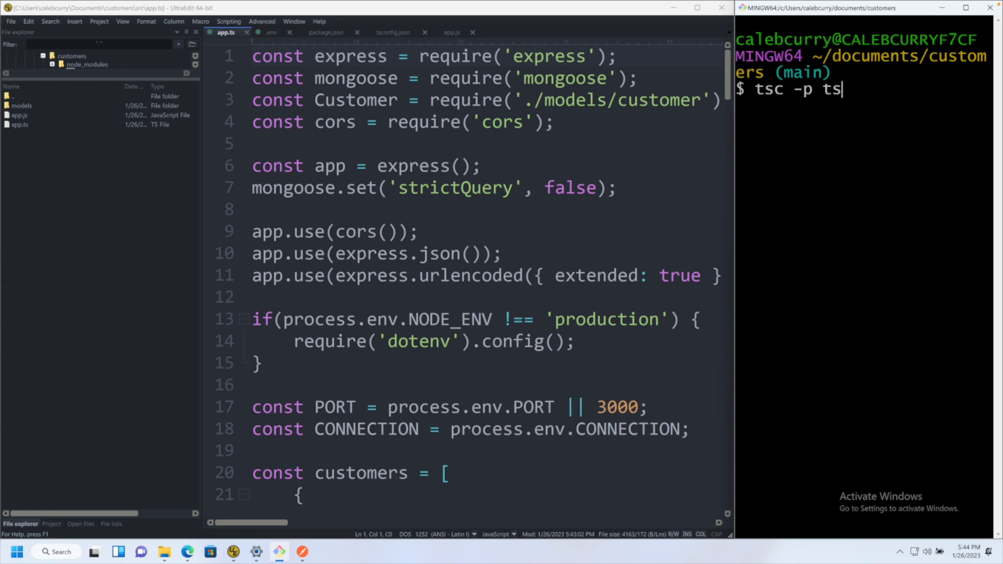
type("config")
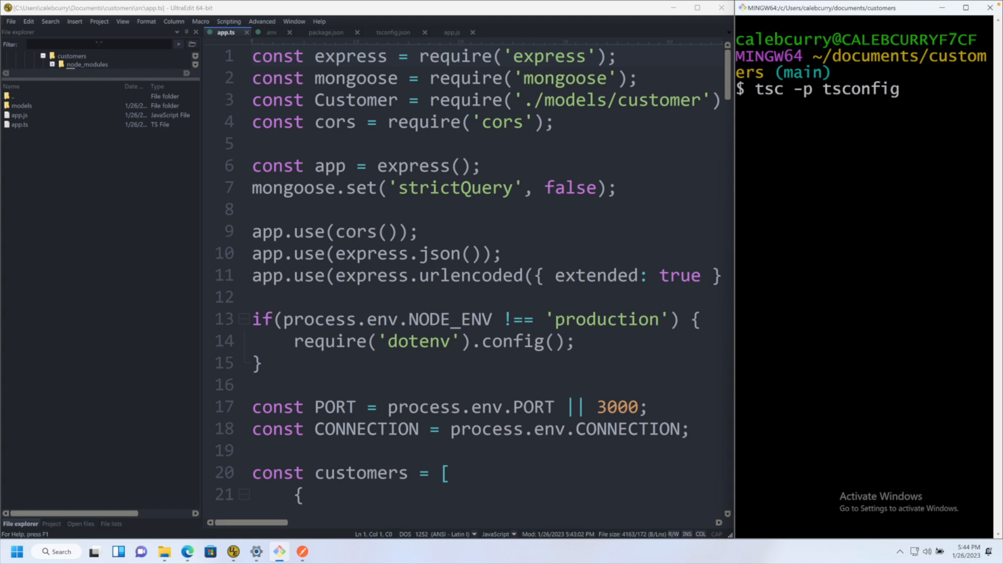
type("jso")
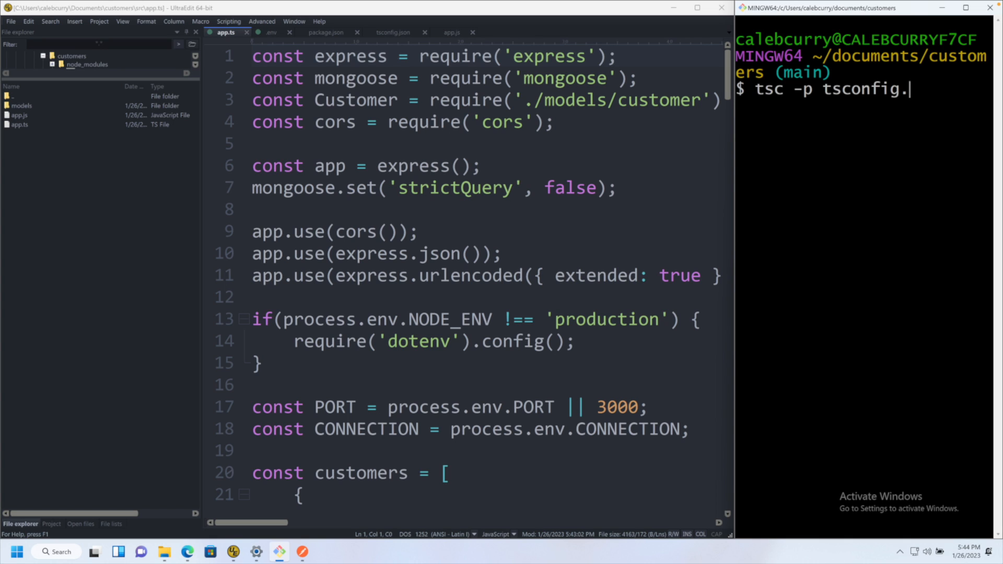
type("json")
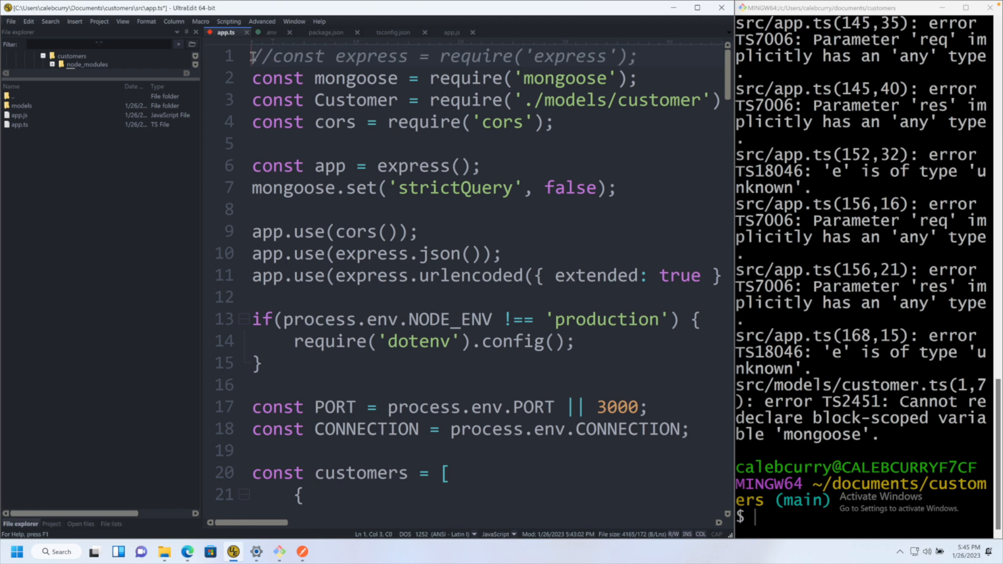
type("@t")
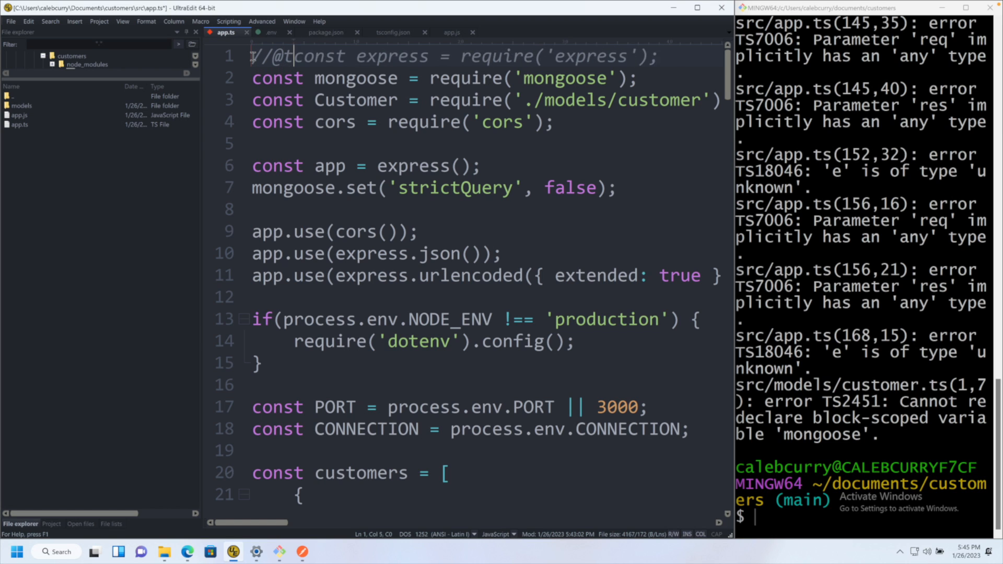
type("s-nocheck")
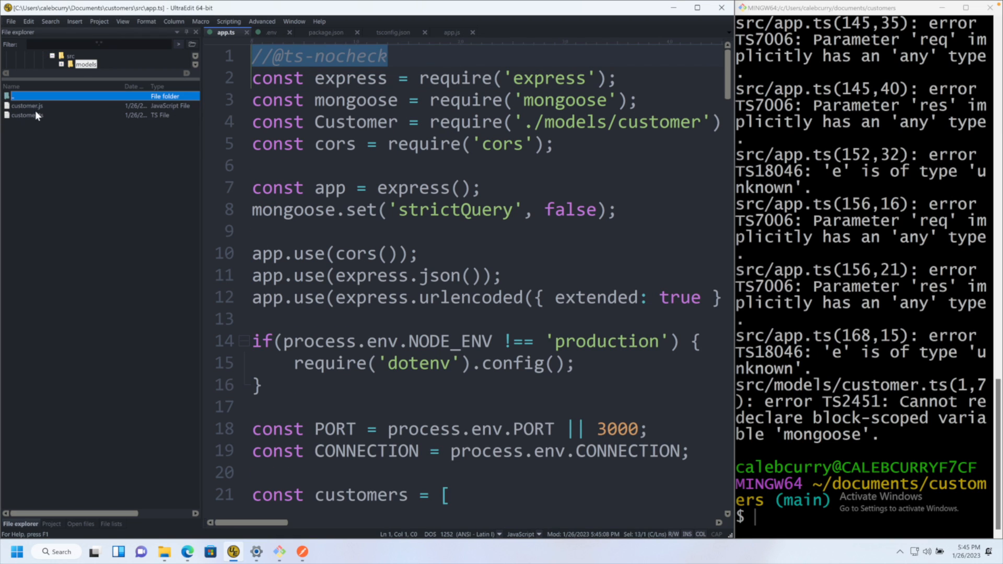
double_click(26, 114)
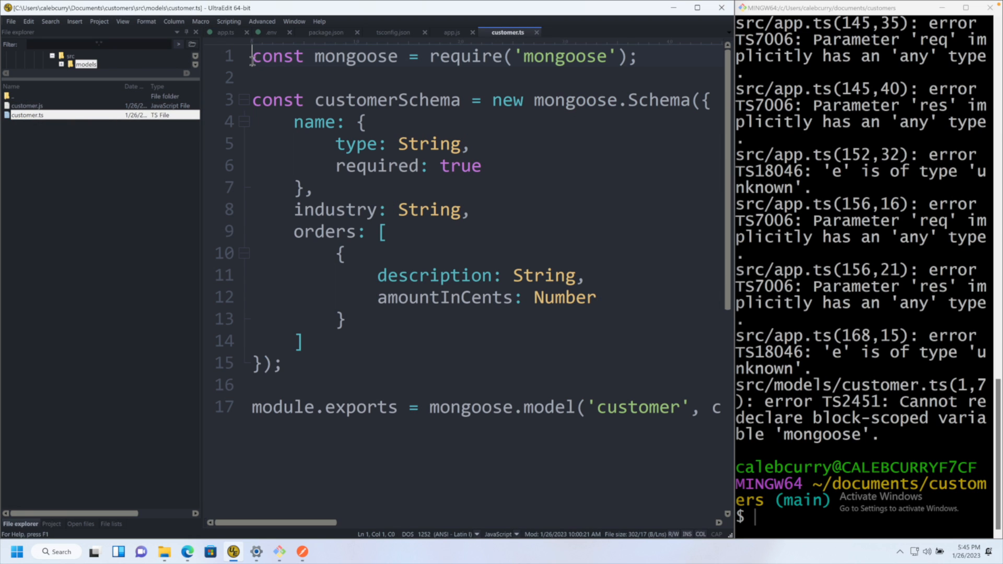
type("//@ts-nocheck")
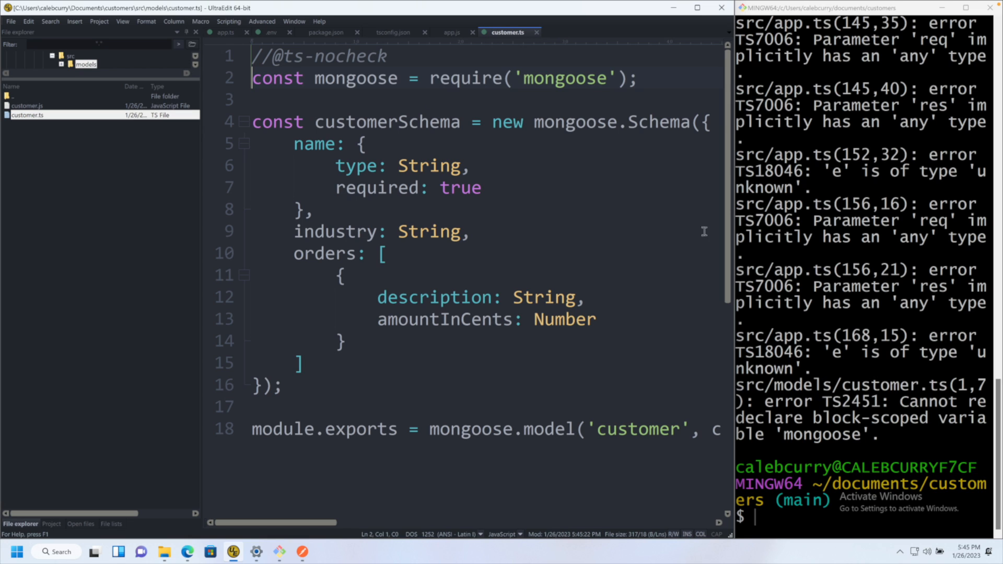
- Clear the terminal and return to the src folder to select the compiled app.js
type("clear")
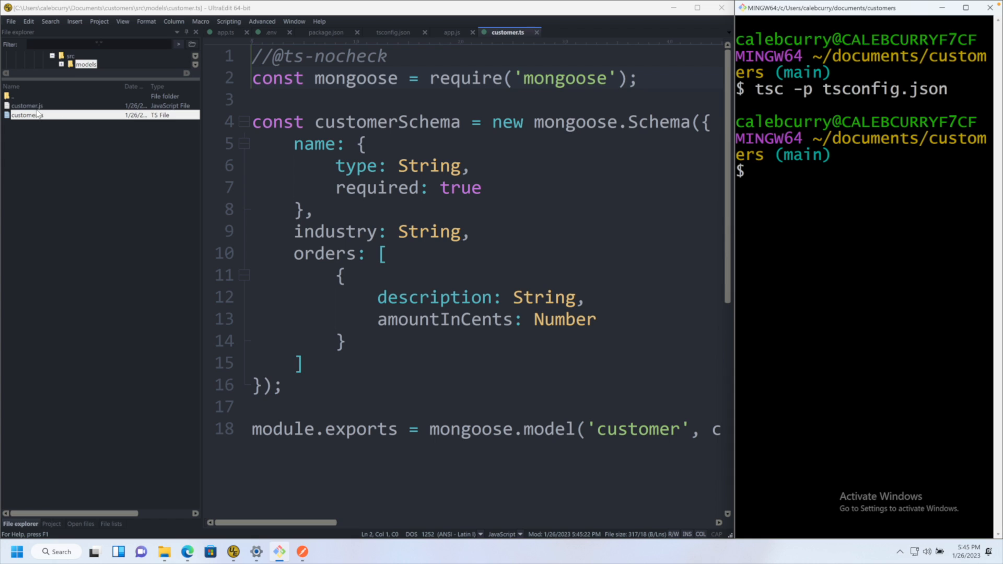
left_click(26, 105)
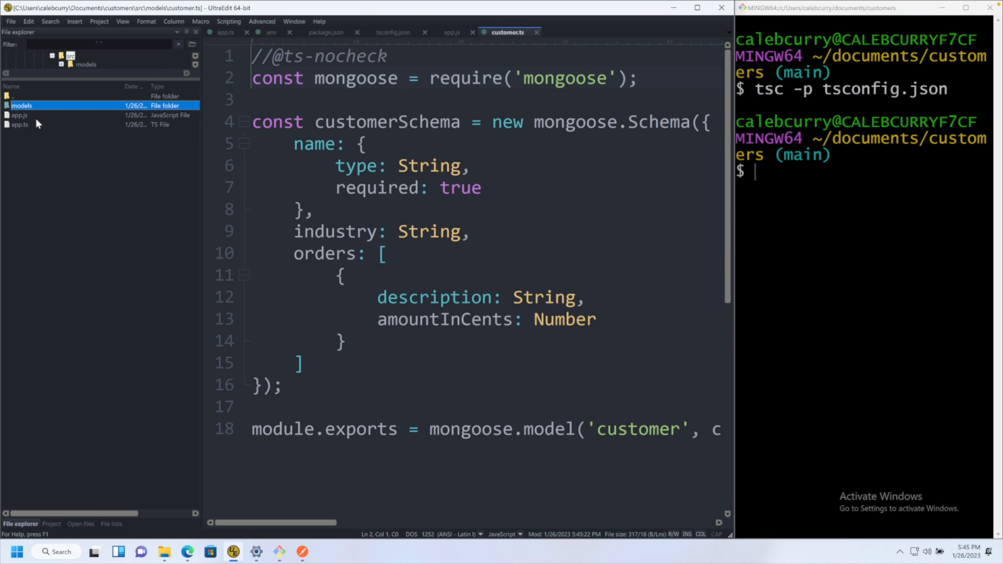
left_click(19, 114)
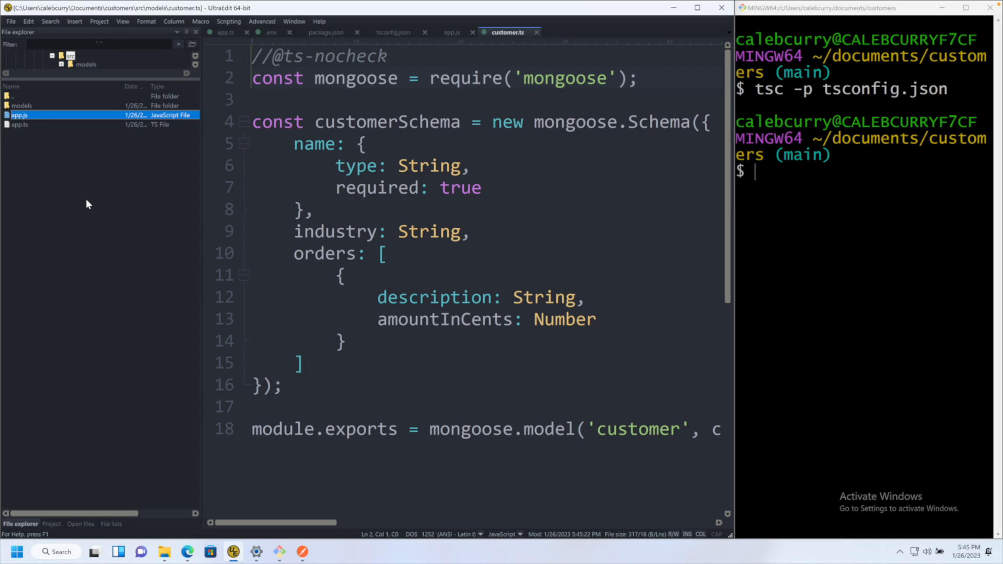
mouse_move(106, 194)
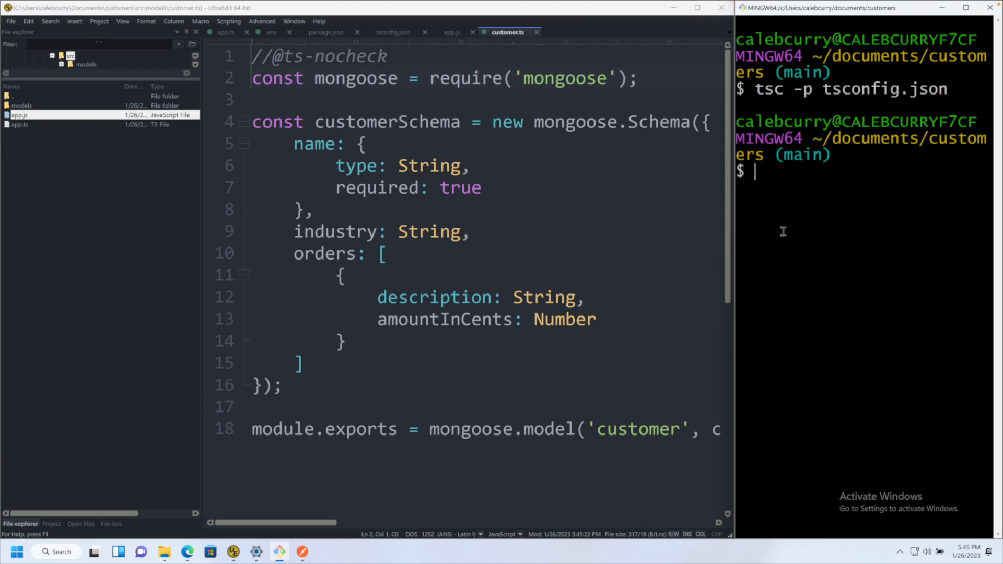
- Run tsc -p tsconfig.json --watch in Git Bash, retype const on line 4 of customer.ts and save with 0 errors
type("tsc -p tsconfig.json --watc")
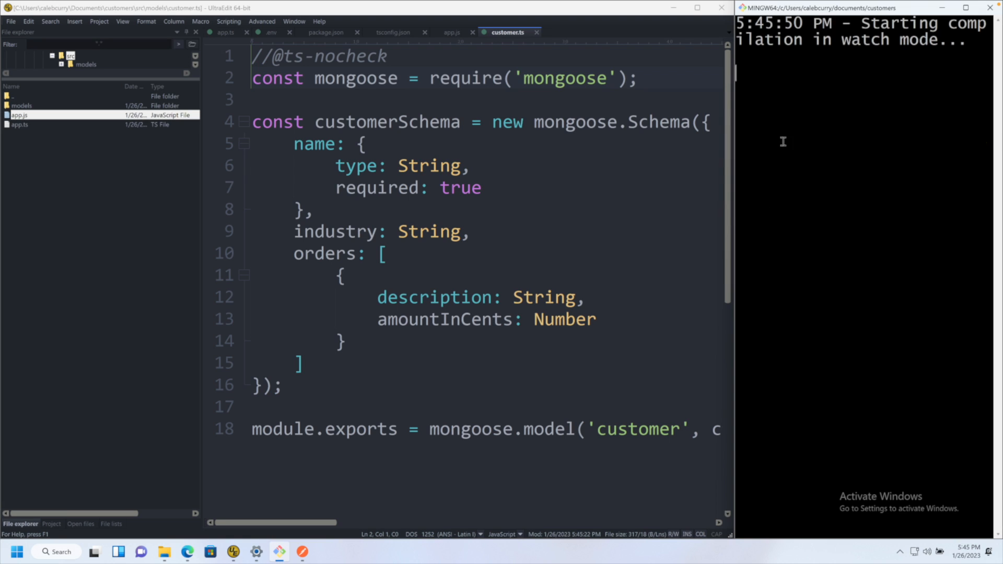
mouse_move(33, 88)
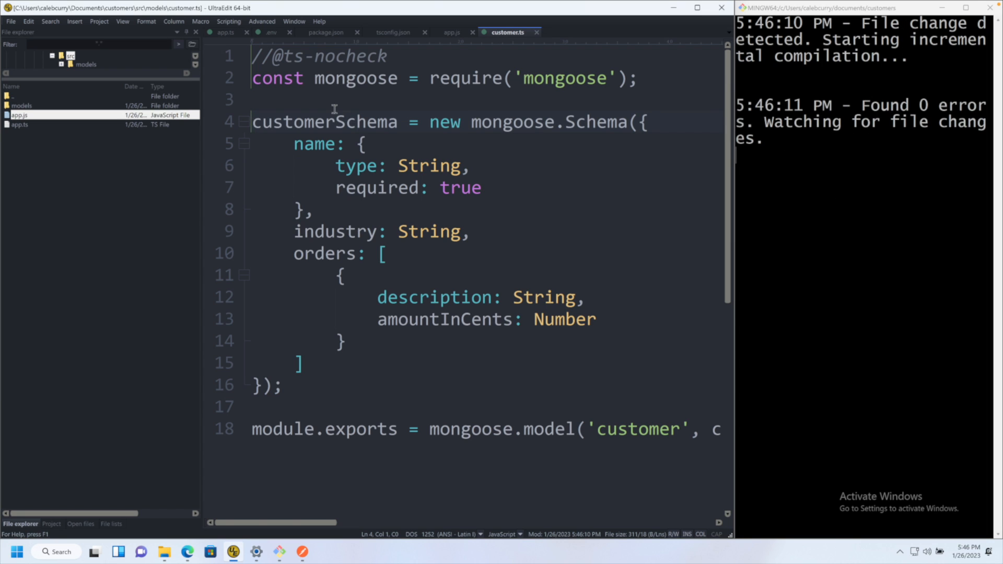
type("const")
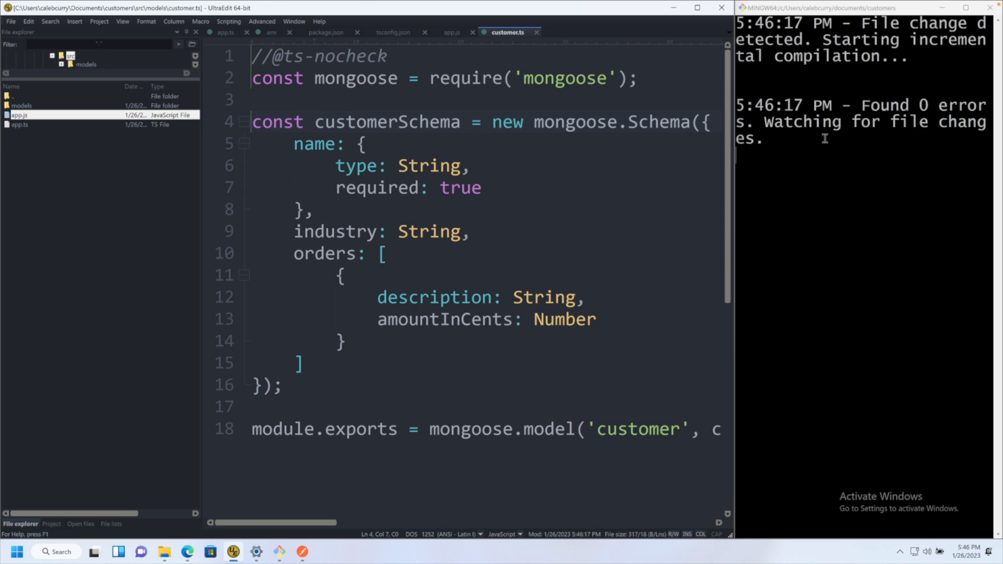
mouse_move(125, 195)
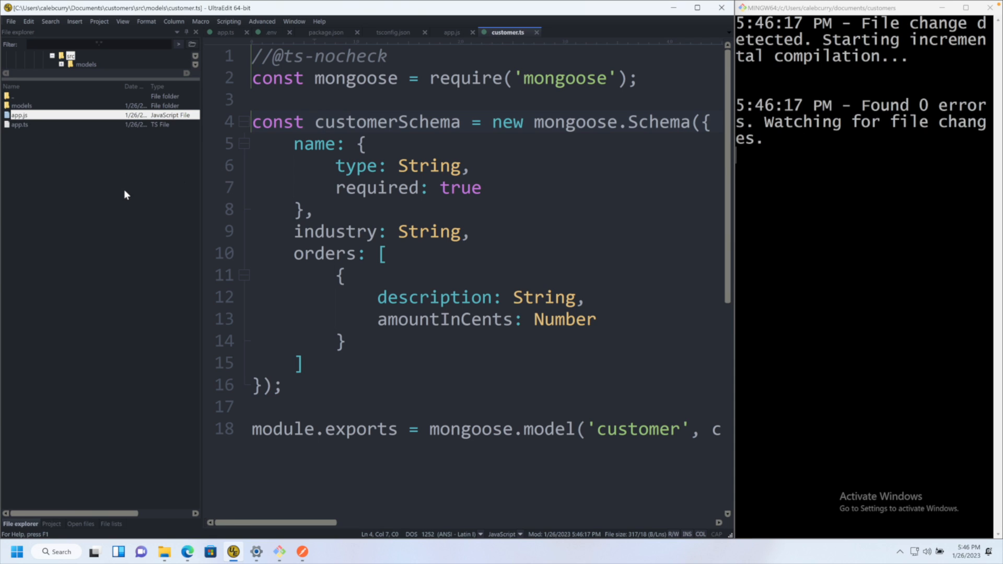
left_click(313, 122)
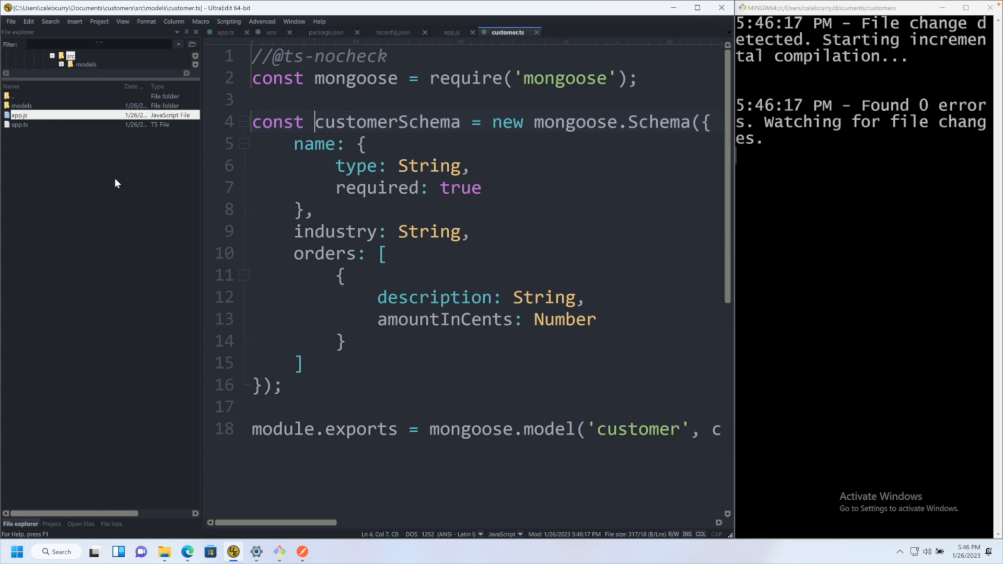
mouse_move(72, 234)
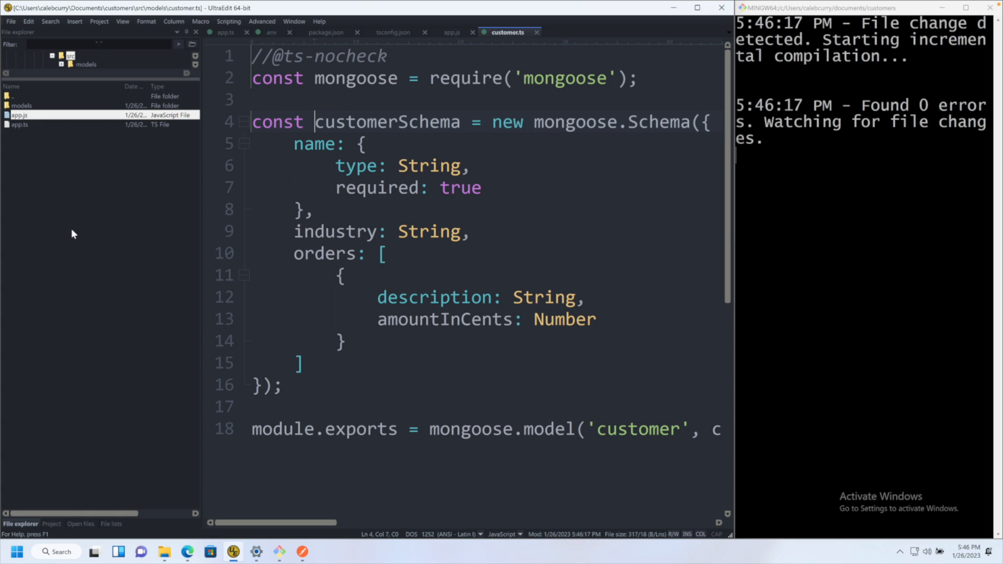
left_click(279, 551)
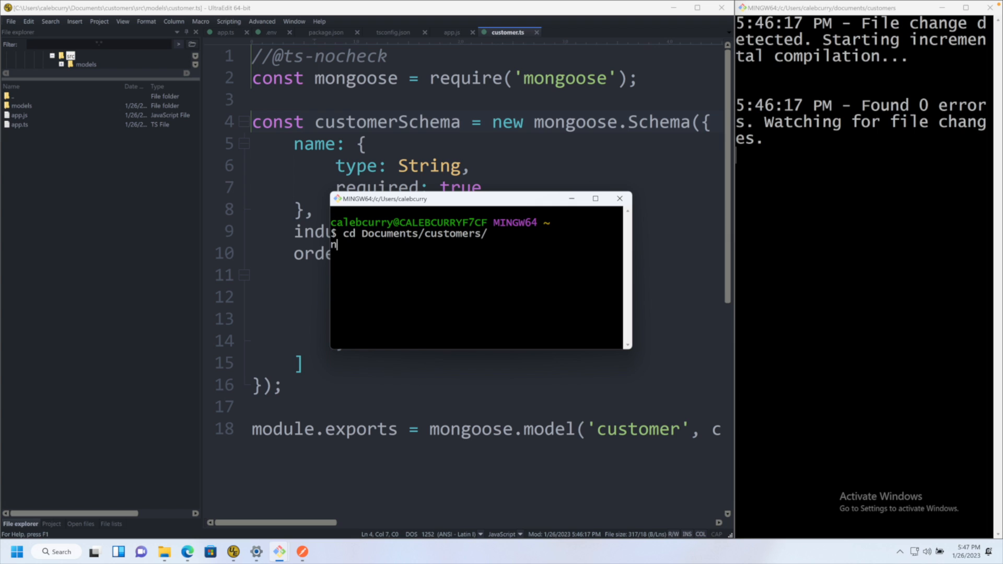
- Start the customers server with npm run start on port 3000 and move its terminal aside for Postman
type("npm run")
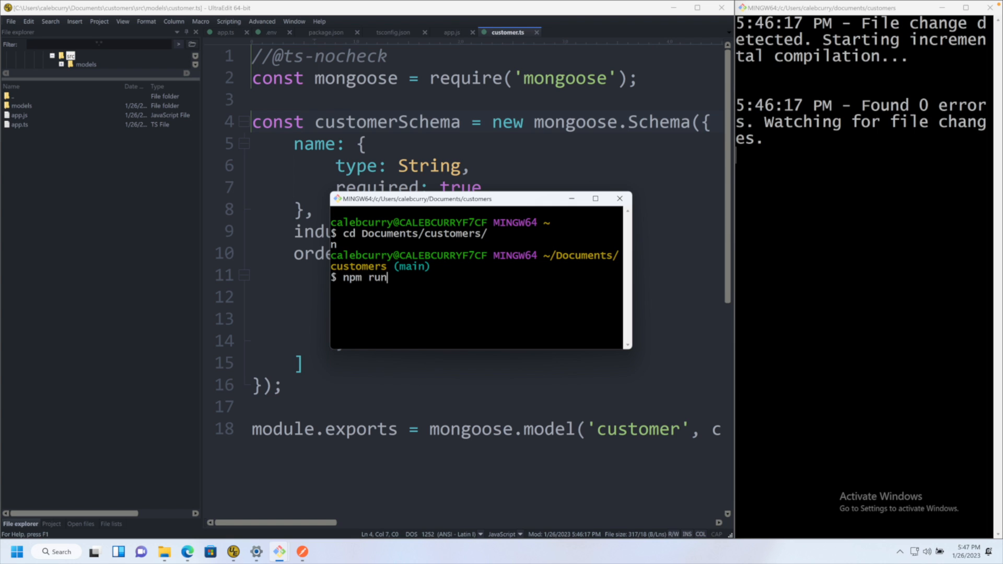
type("start")
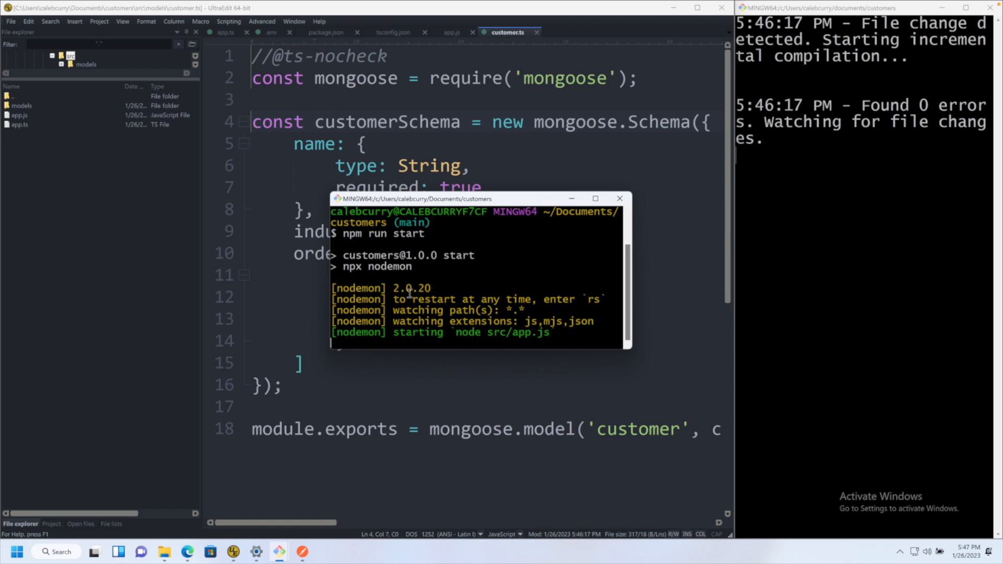
left_click_drag(477, 198, 732, 213)
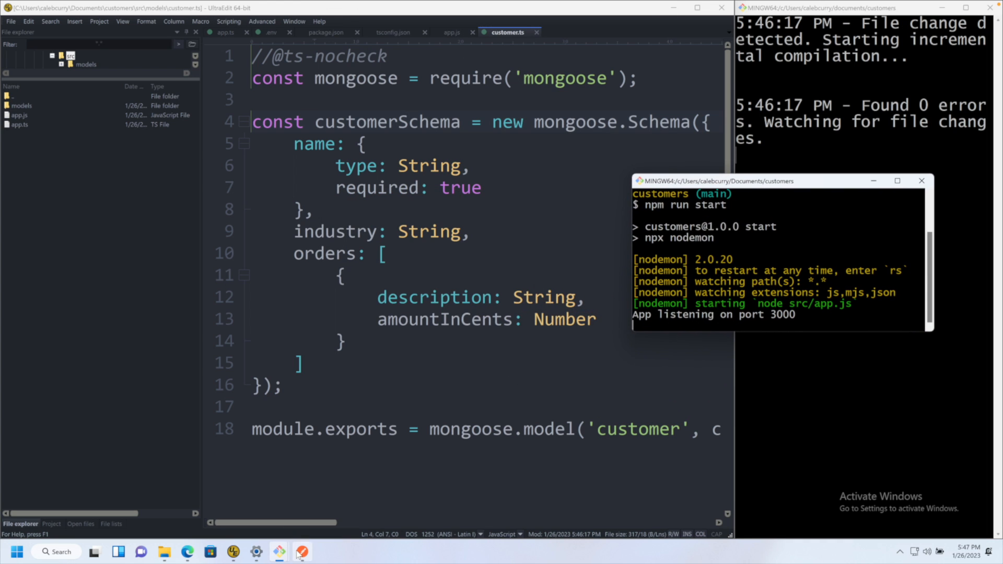
left_click(302, 552)
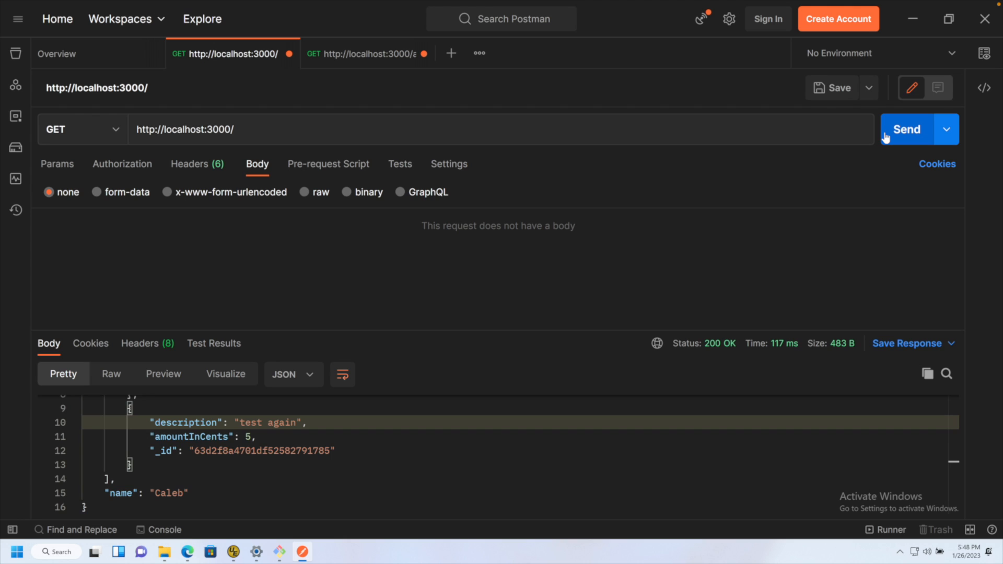
- Send GET localhost:3000/ for a 200 OK welcome!, then add ! to the greeting in app.ts
left_click(905, 129)
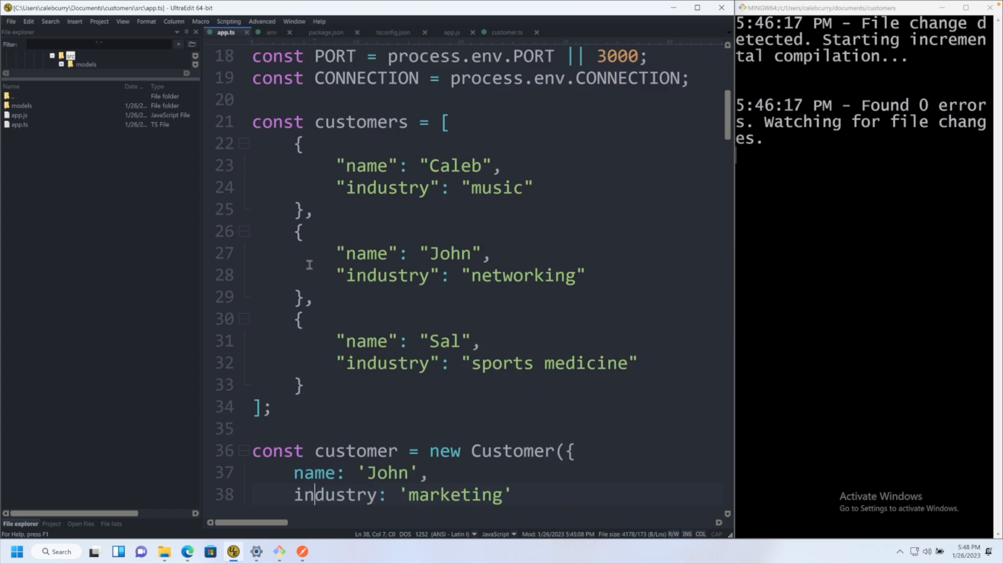
scroll("down", 3)
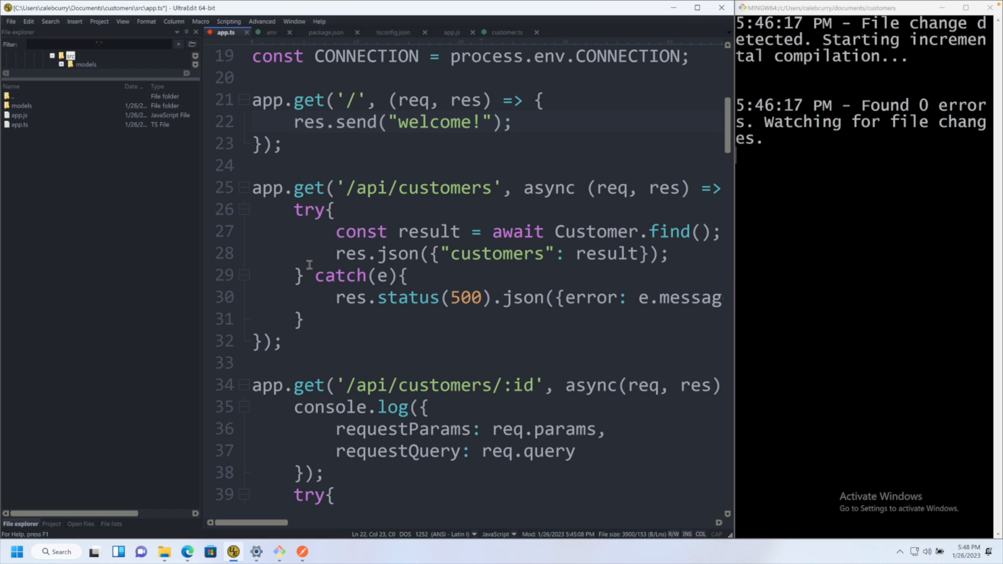
type("!")
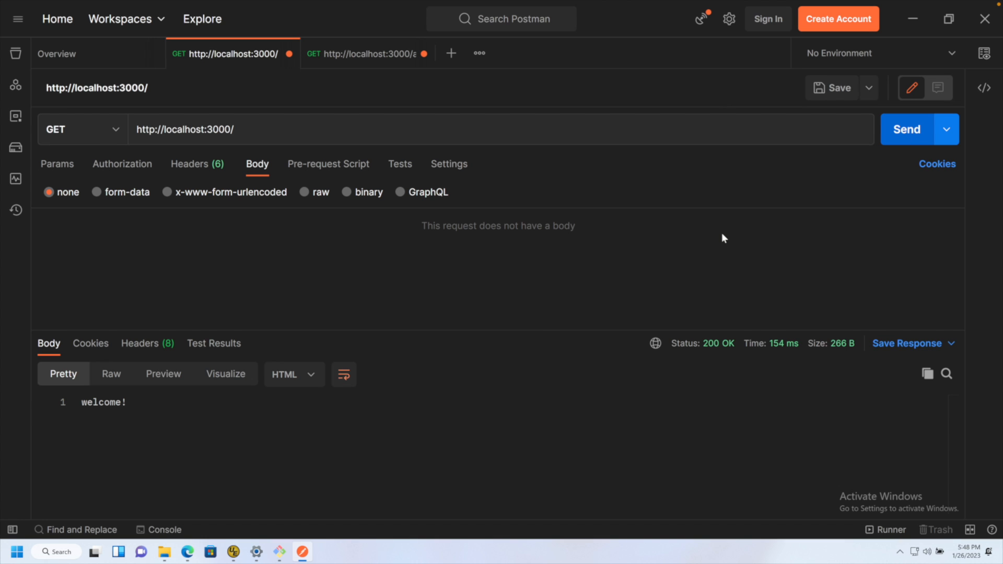
- Resend GET localhost:3000/ and confirm the body now reads welcome!! with 200 OK
left_click(906, 129)
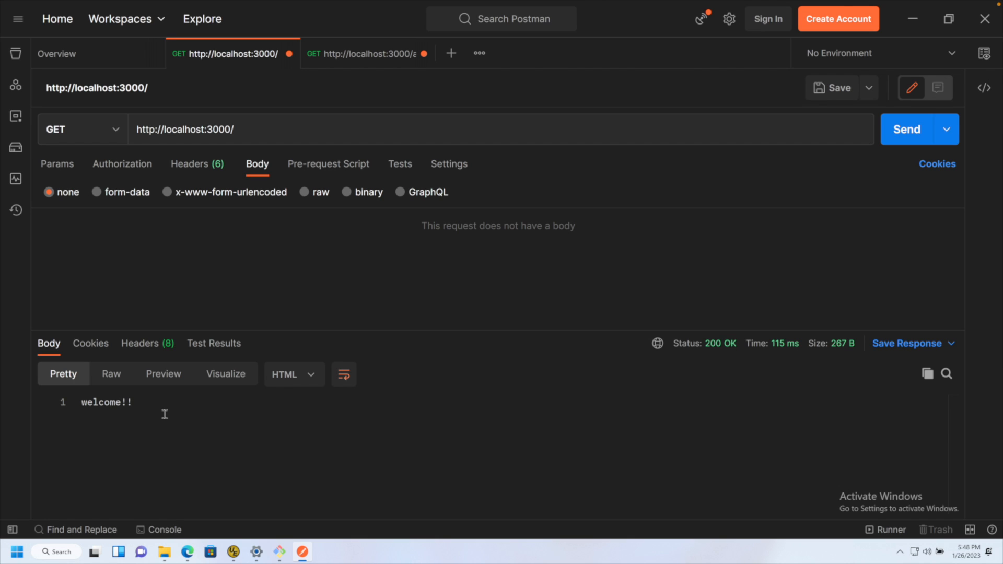
mouse_move(169, 413)
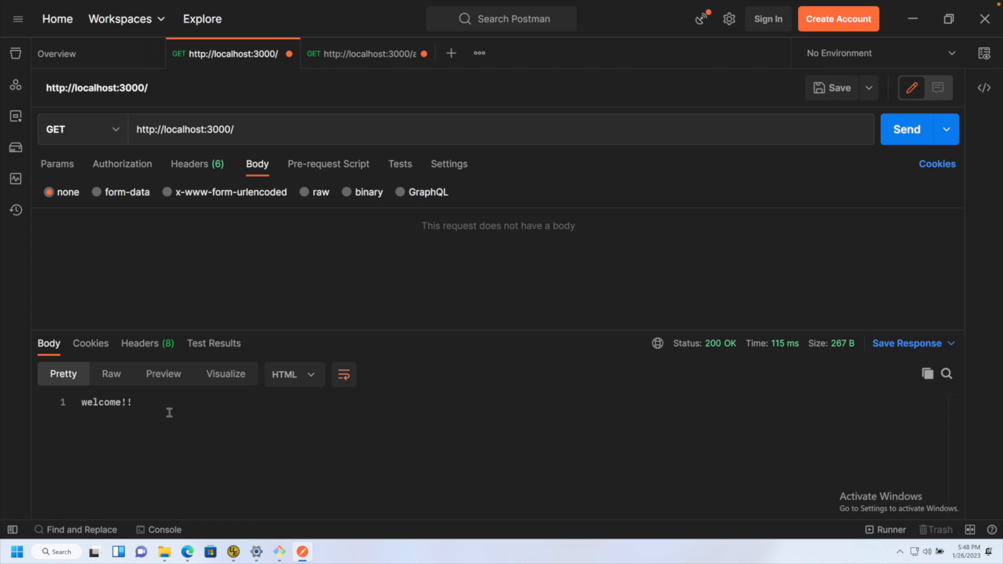